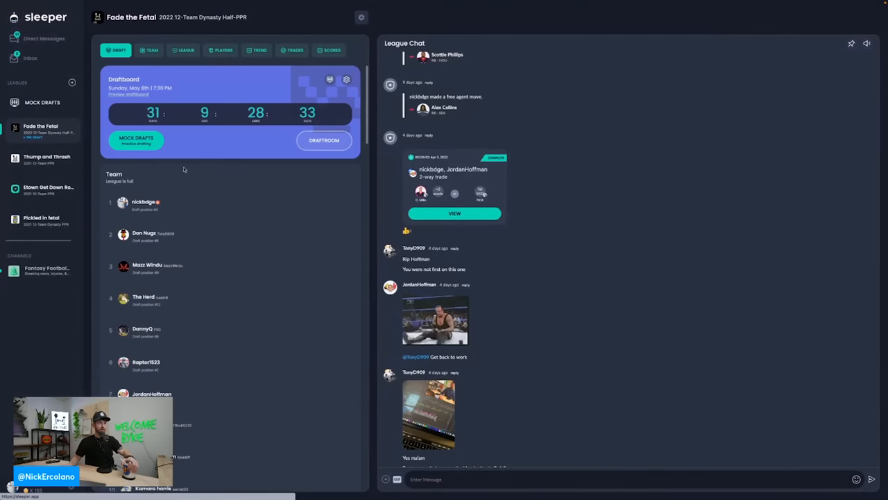
View the team roster, then check the May 8, 2022 7:30 PM linear draft settings.
left_click(150, 49)
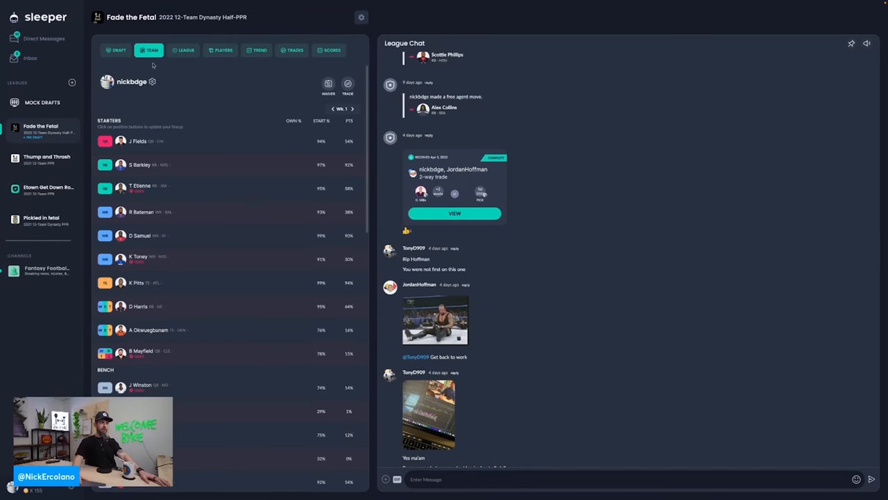
left_click(116, 50)
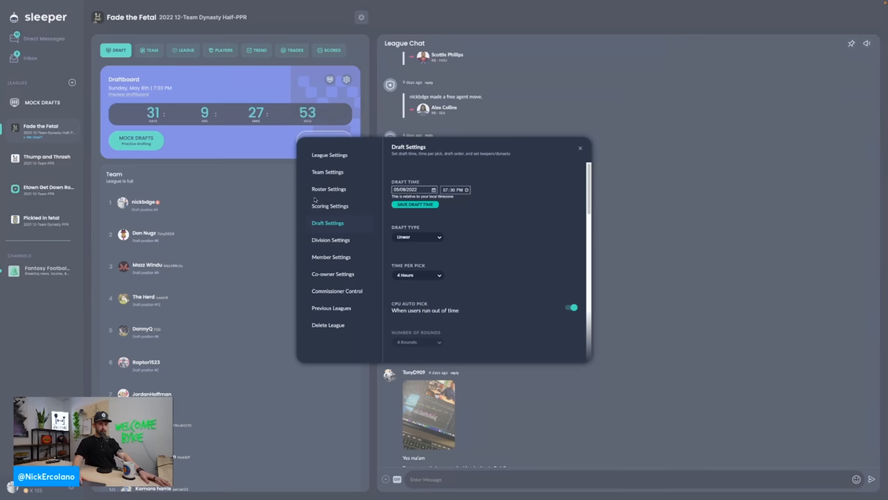
Review passing, rushing, receiving (half-point PPR) and kicking scoring values, then close settings.
left_click(329, 205)
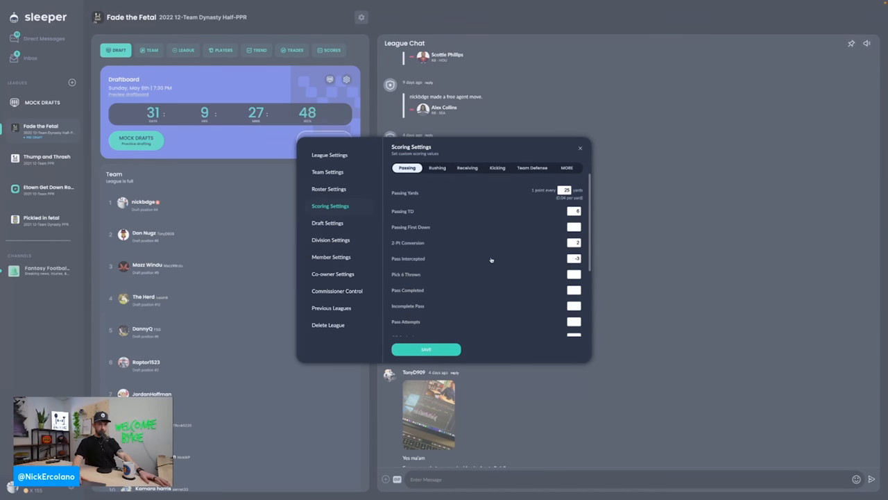
left_click(437, 167)
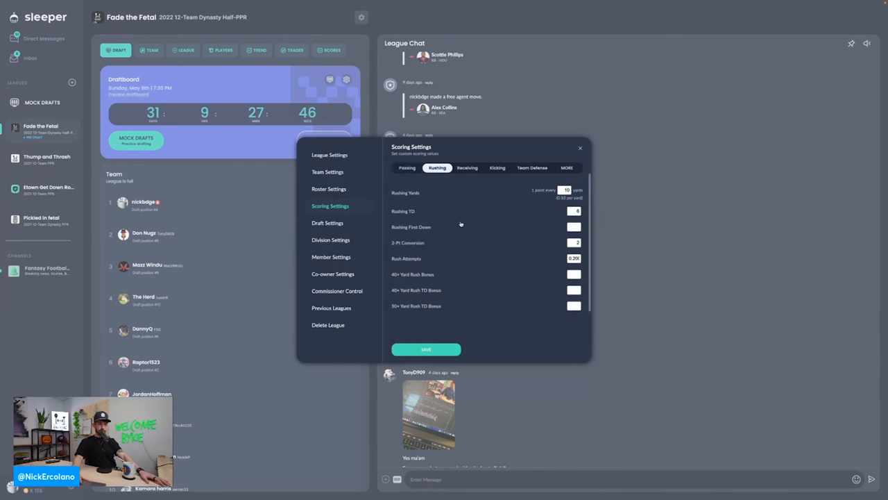
mouse_move(478, 257)
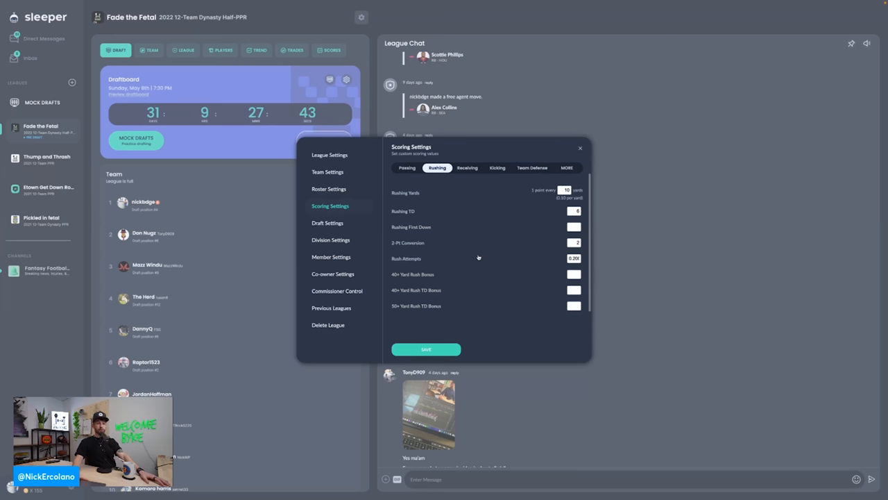
left_click(467, 167)
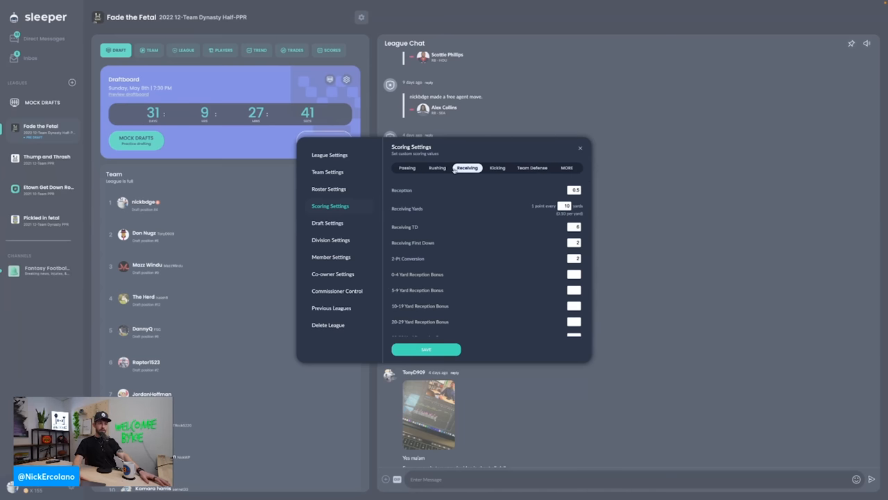
scroll("down", 3)
type("0")
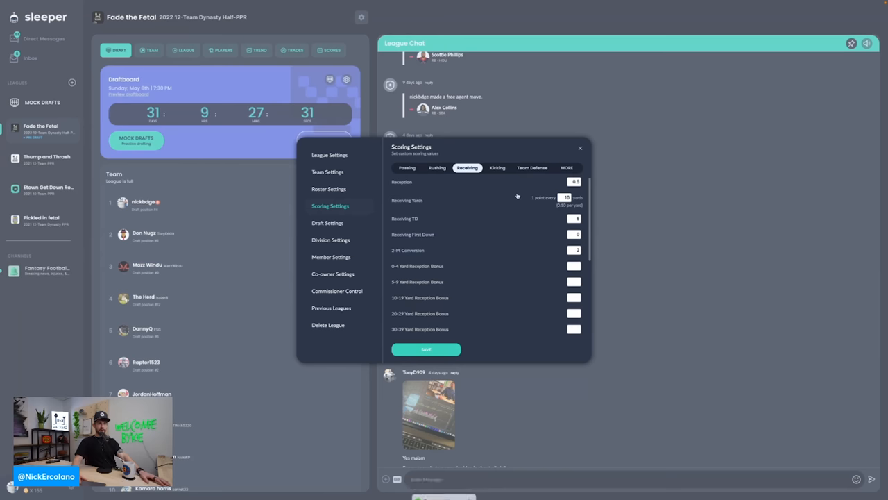
left_click(497, 167)
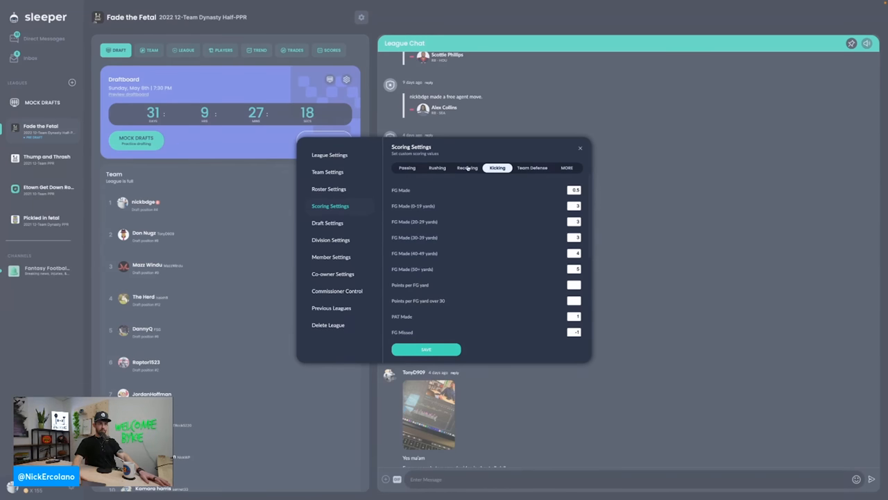
left_click(580, 148)
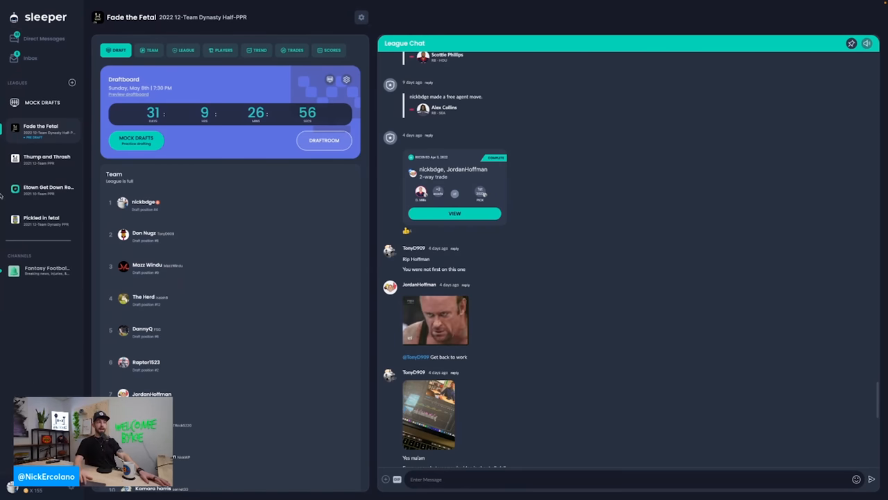
left_click(150, 50)
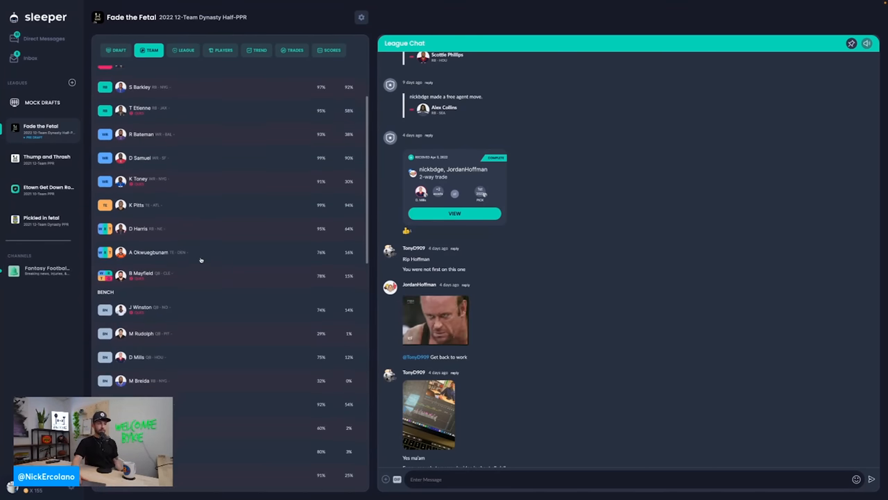
scroll("down", 3)
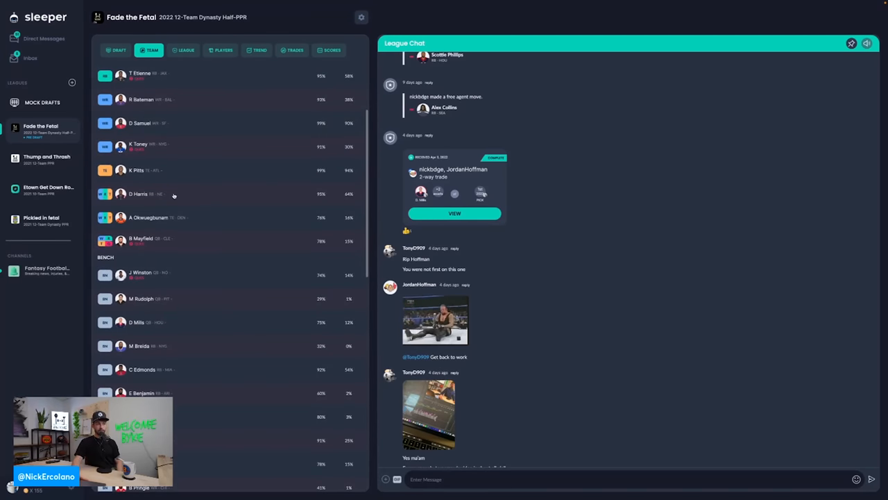
scroll("down", 3)
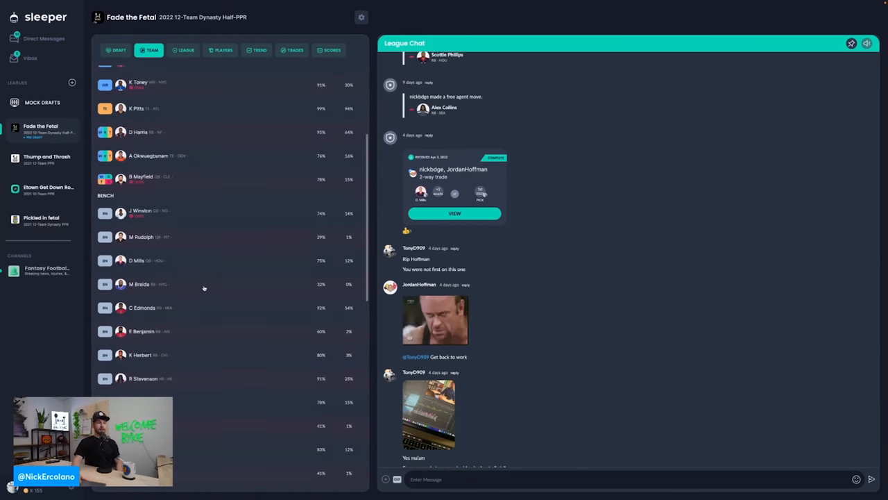
scroll("up", 3)
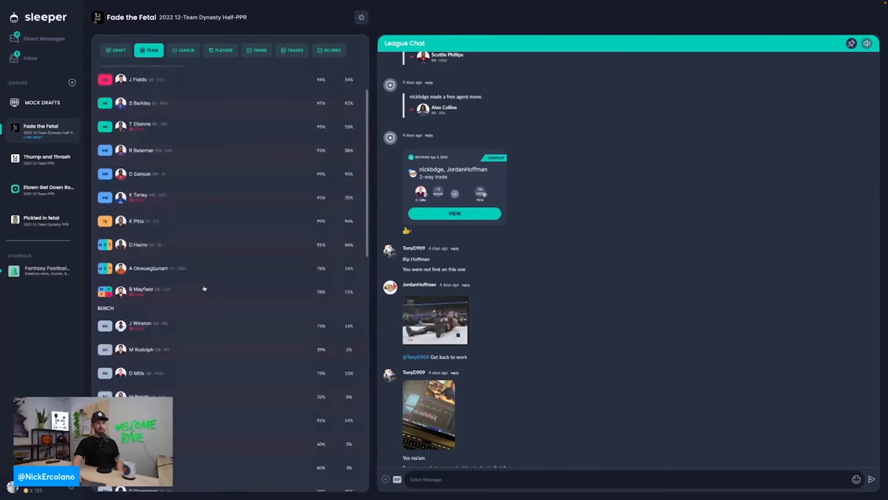
scroll("down", 3)
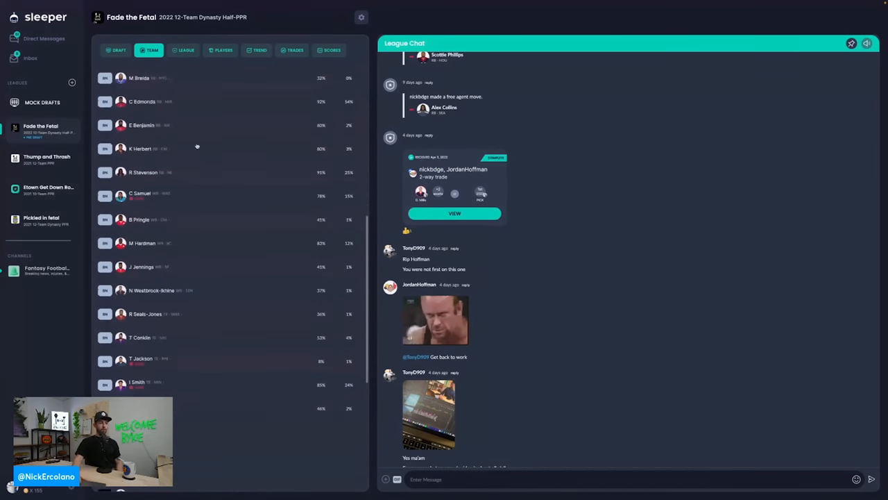
scroll("down", 3)
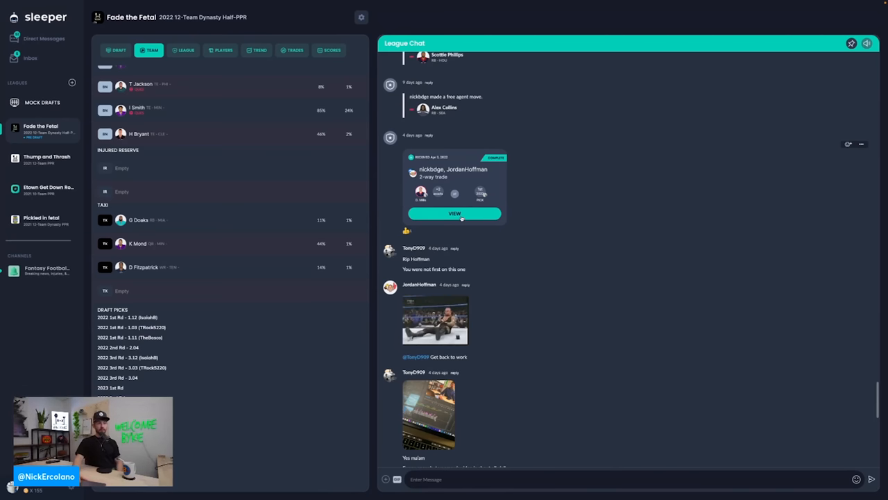
left_click(454, 213)
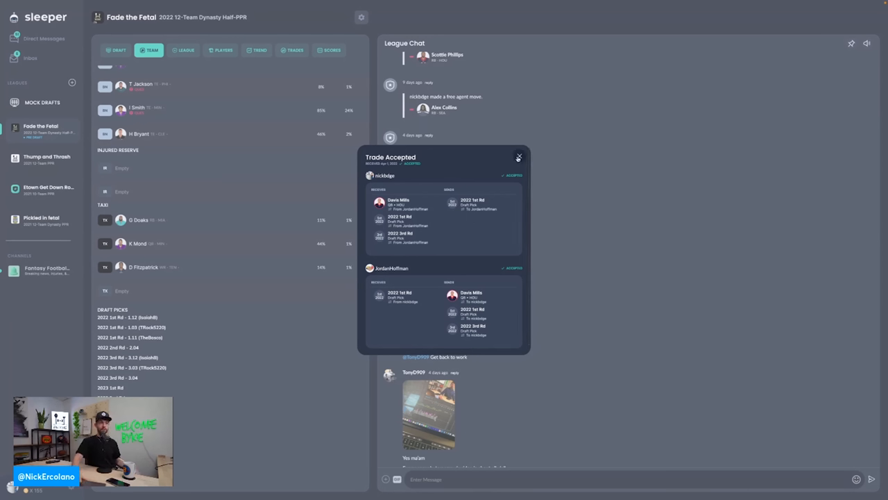
left_click(518, 158)
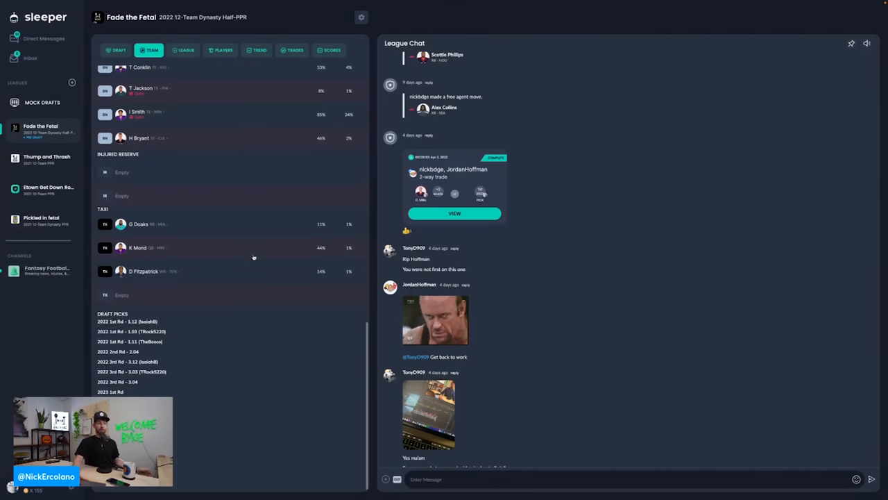
scroll("up", 3)
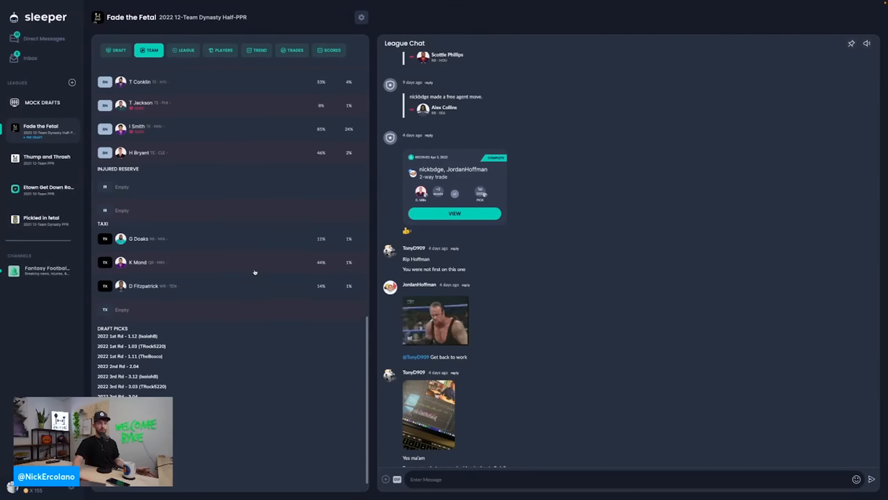
scroll("up", 3)
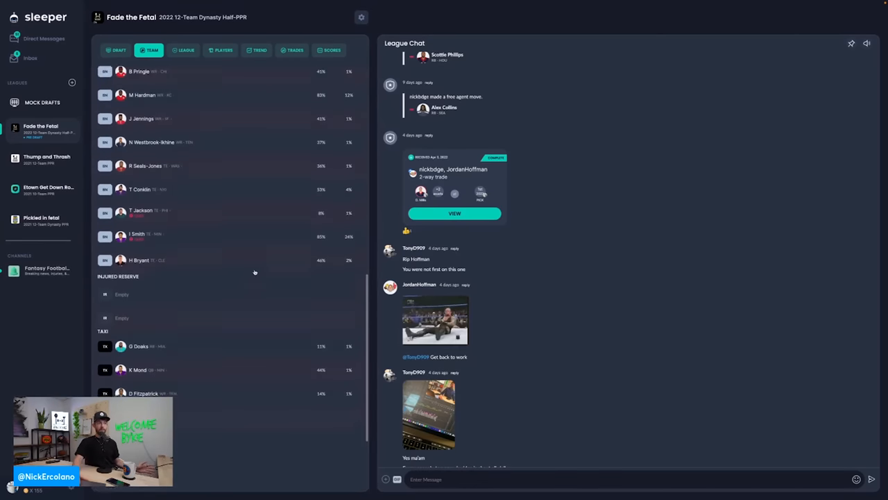
scroll("up", 3)
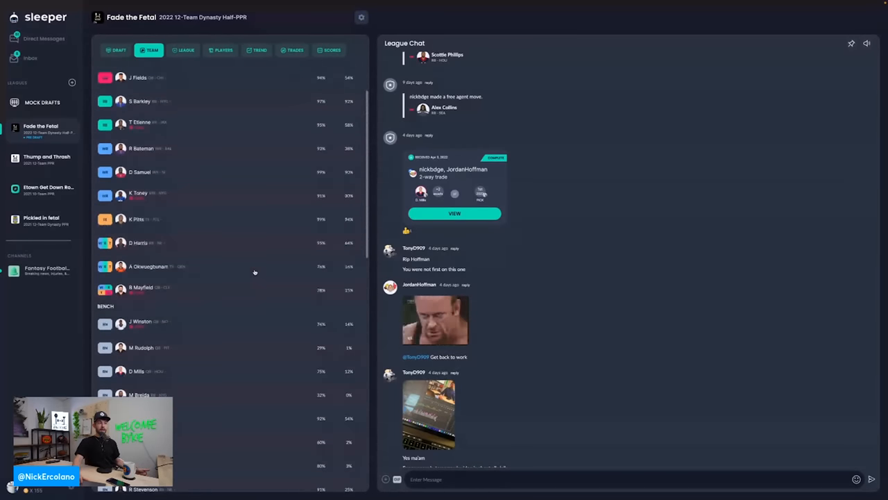
scroll("down", 3)
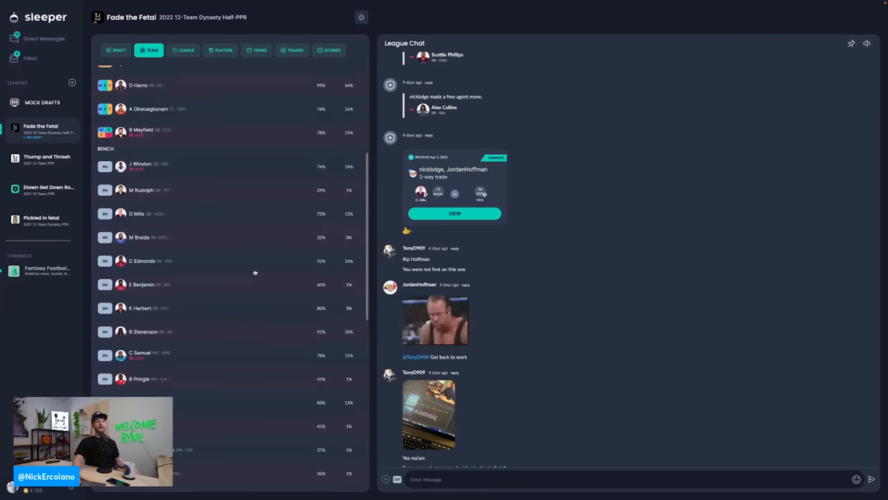
scroll("up", 3)
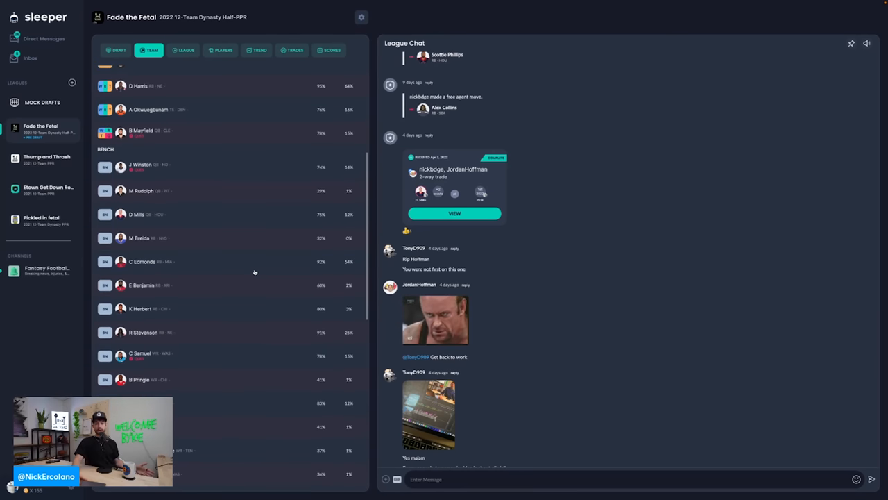
scroll("up", 3)
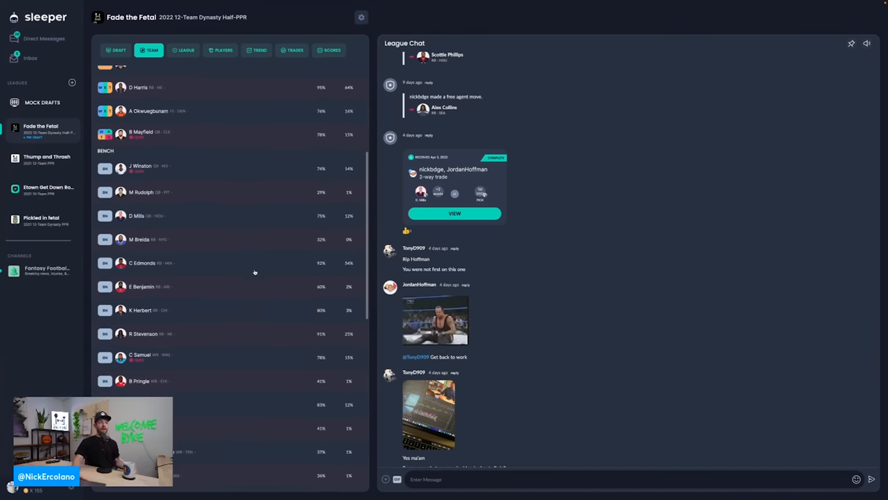
scroll("down", 3)
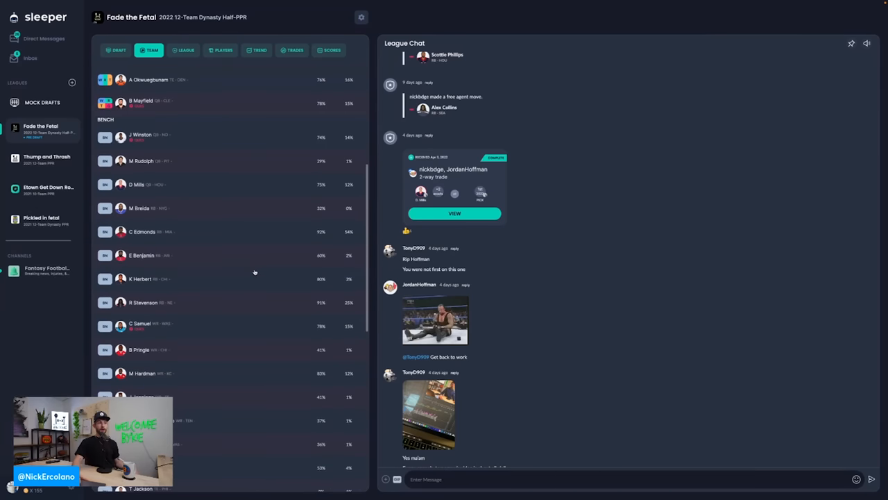
scroll("up", 3)
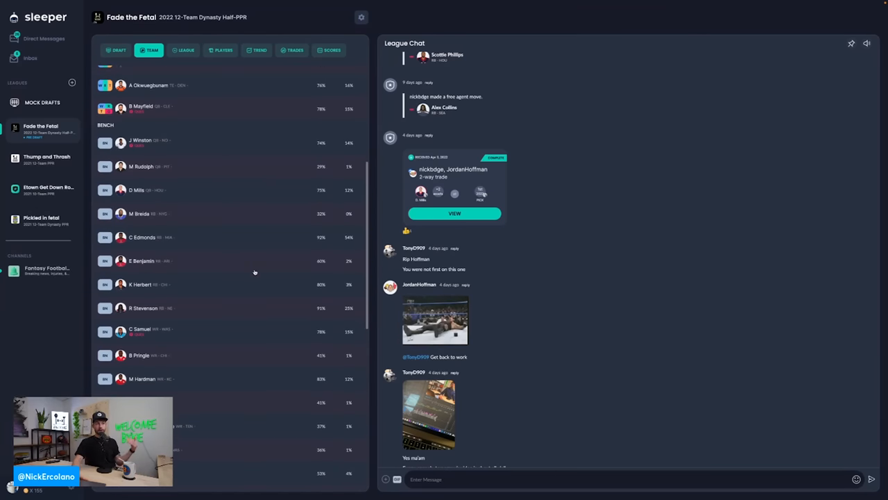
scroll("up", 3)
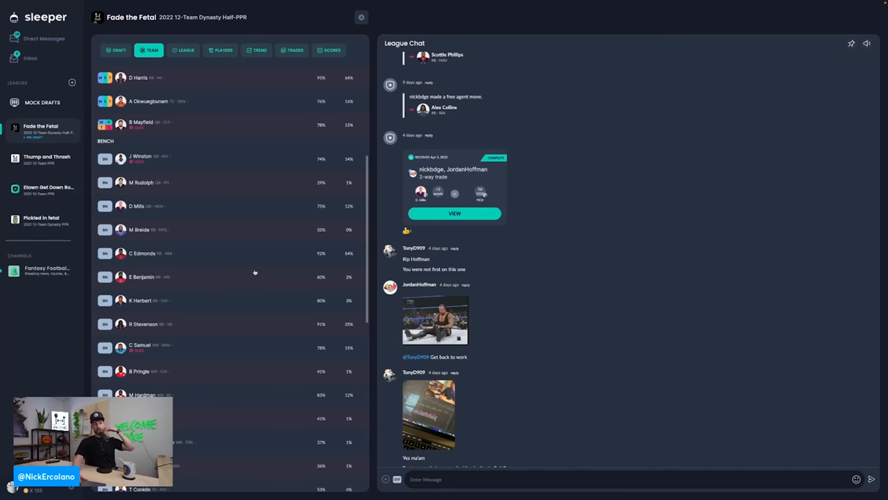
scroll("up", 3)
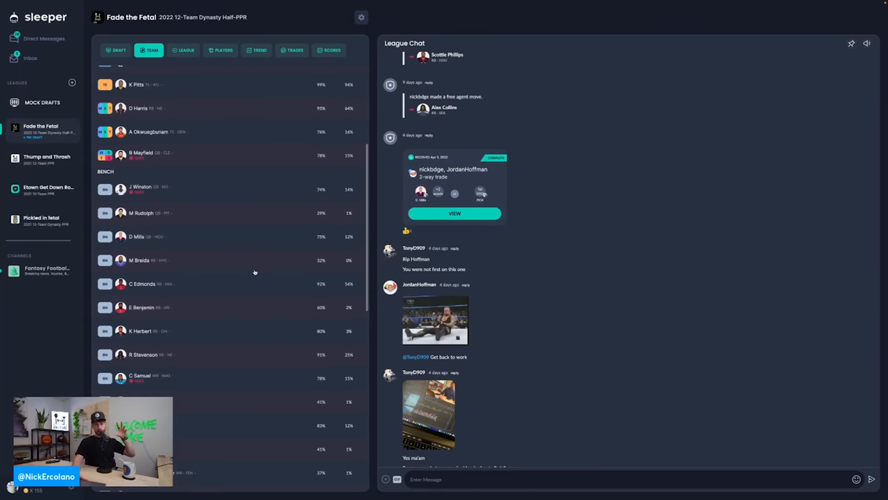
scroll("up", 3)
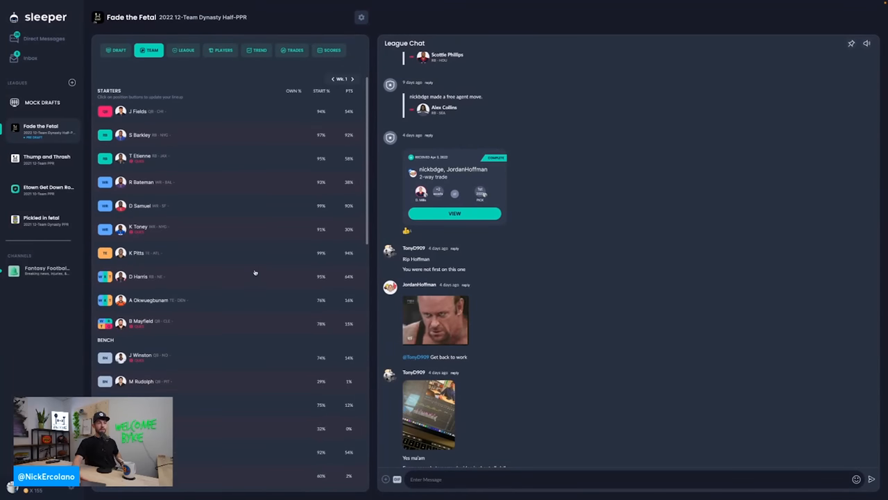
scroll("up", 3)
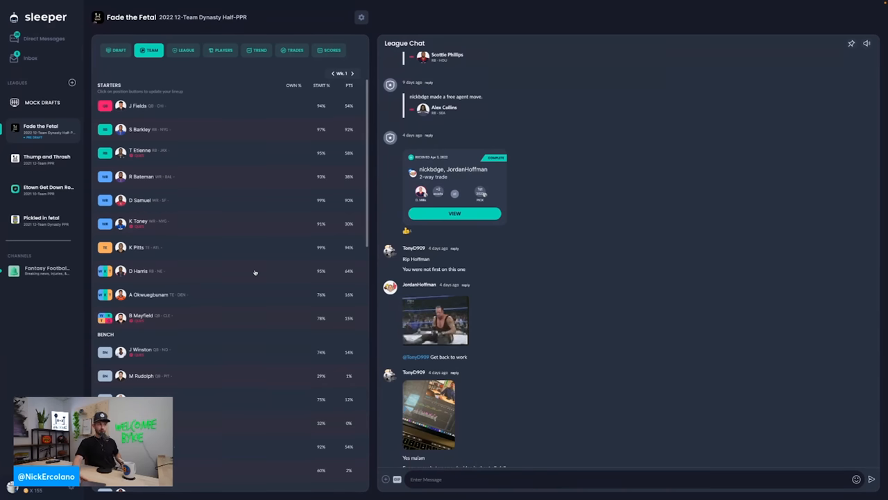
scroll("down", 3)
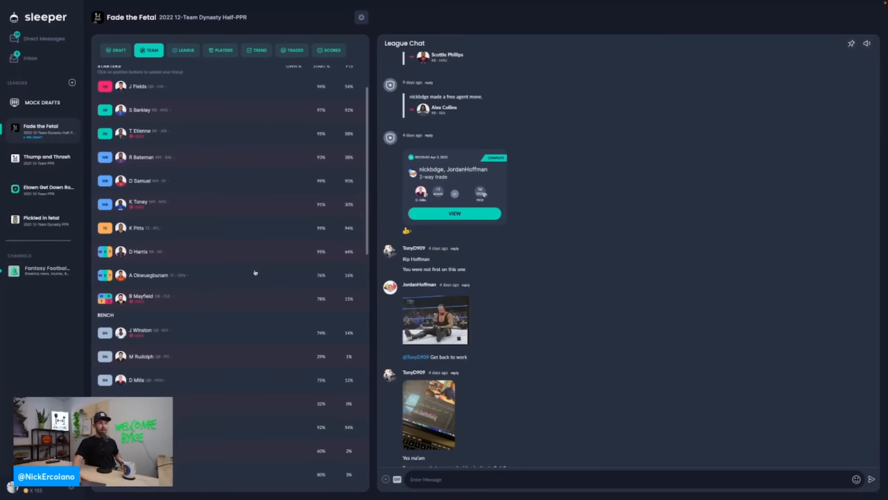
scroll("up", 3)
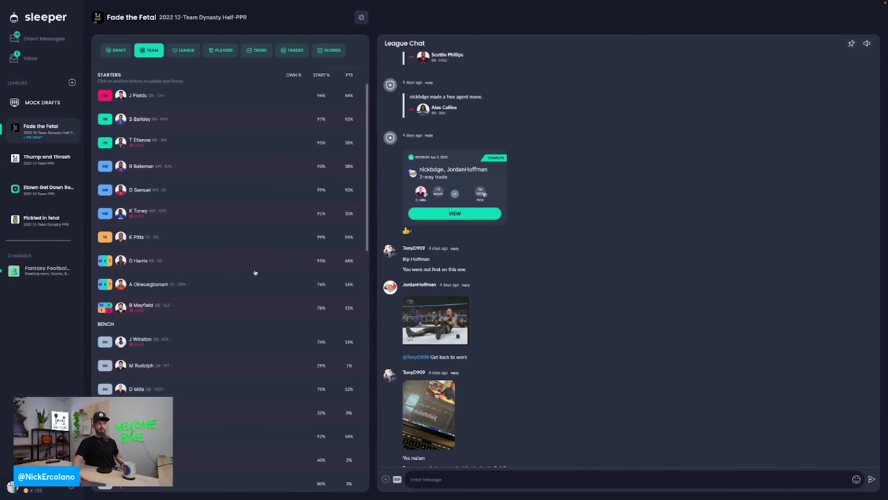
scroll("down", 3)
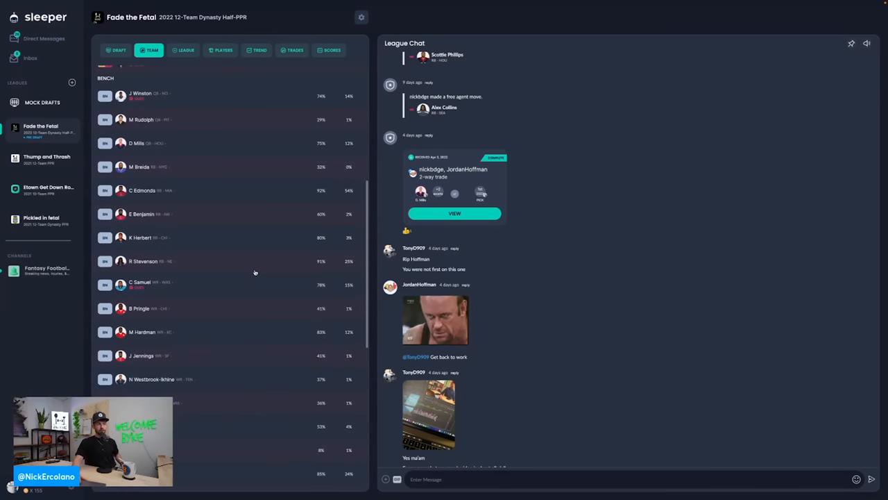
scroll("down", 3)
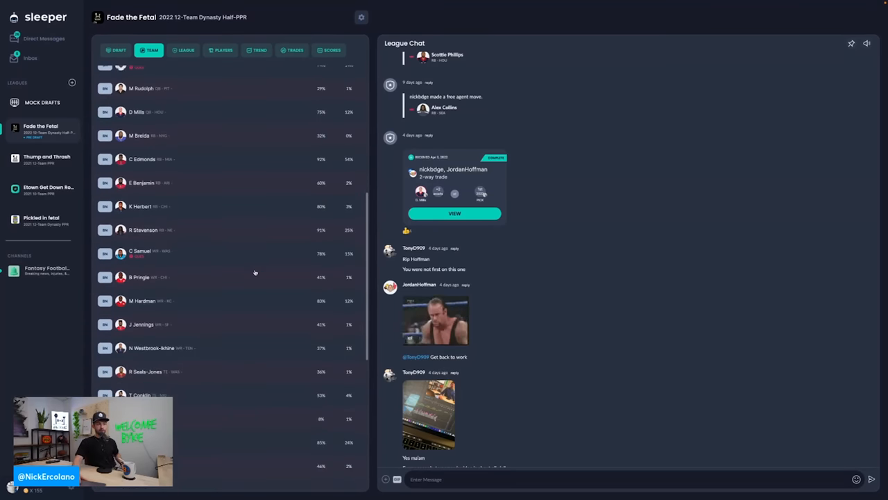
scroll("up", 3)
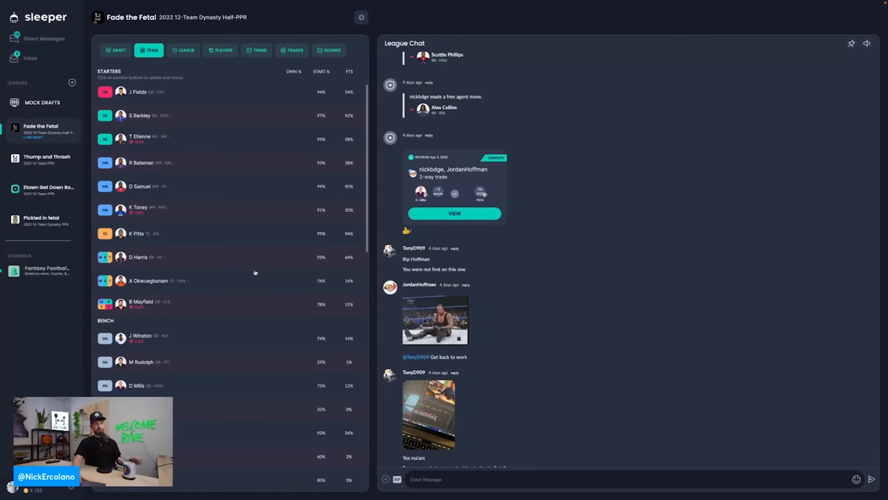
scroll("up", 3)
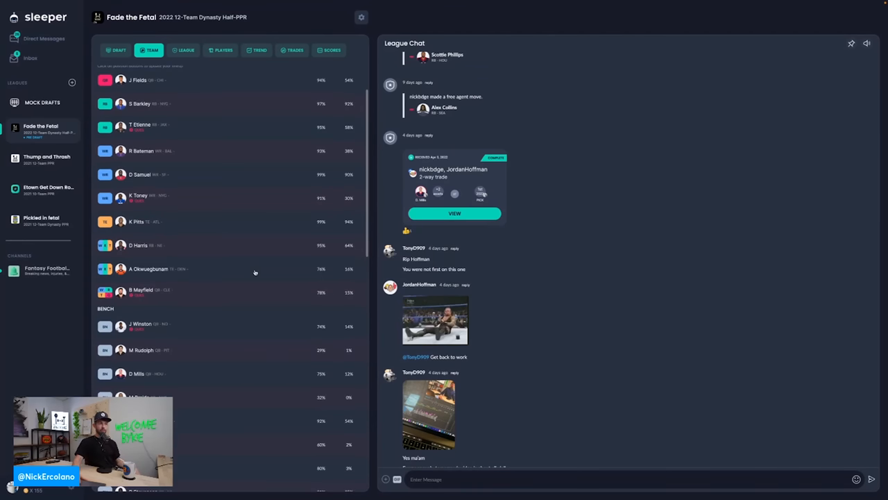
scroll("up", 3)
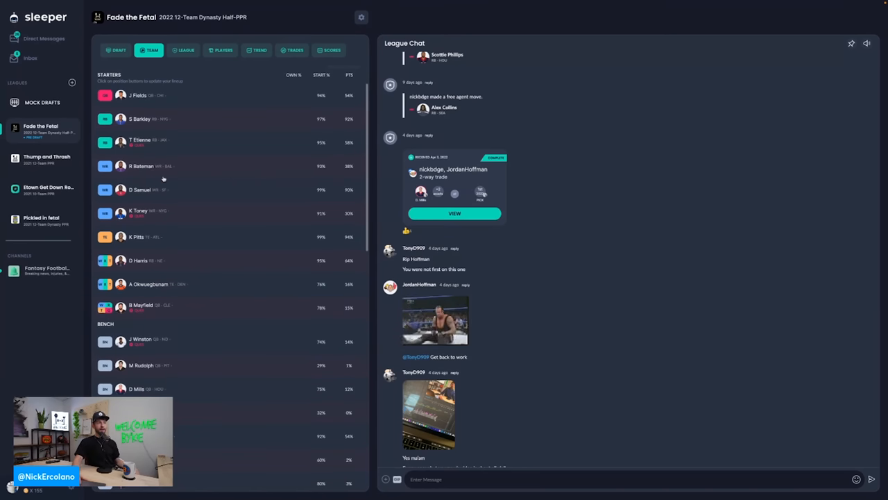
scroll("down", 3)
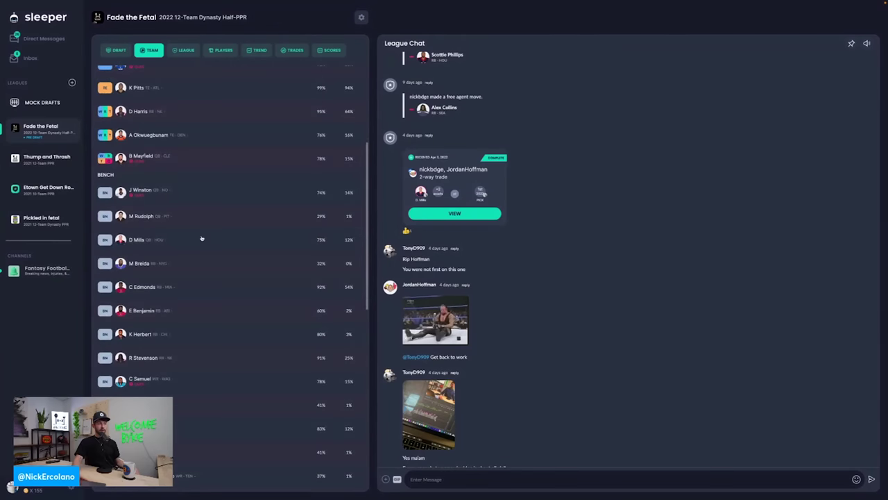
scroll("down", 3)
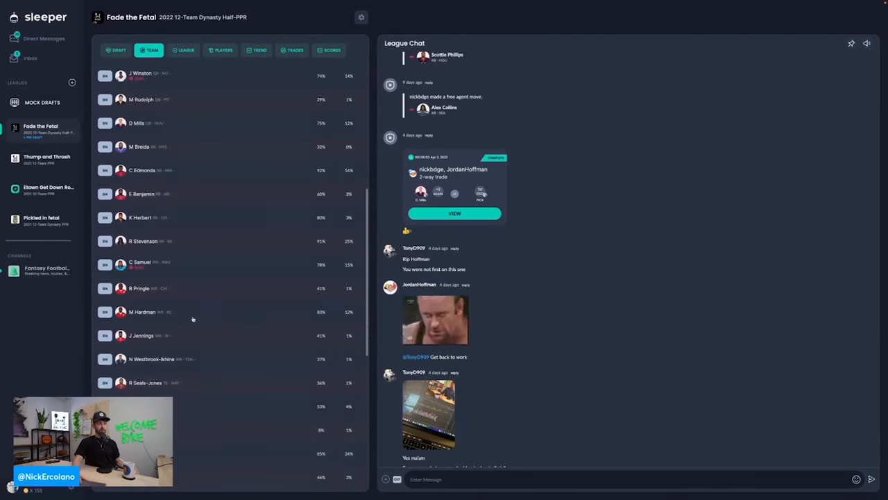
scroll("up", 3)
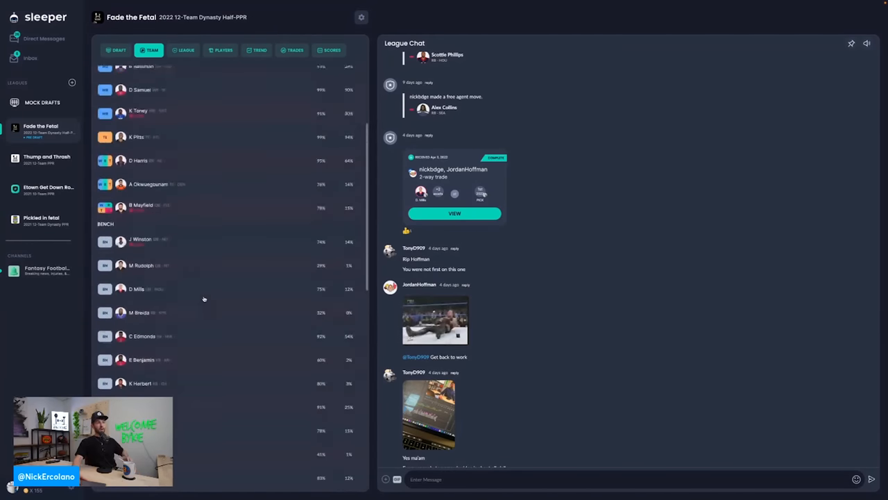
scroll("up", 3)
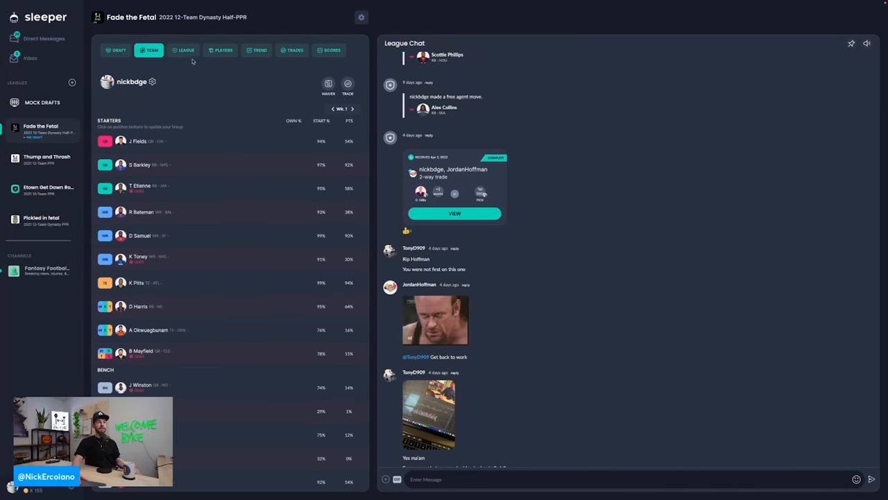
Go to the Mock Drafts page listing the 4-round, 12-team Fade the Fetal drafts.
left_click(118, 50)
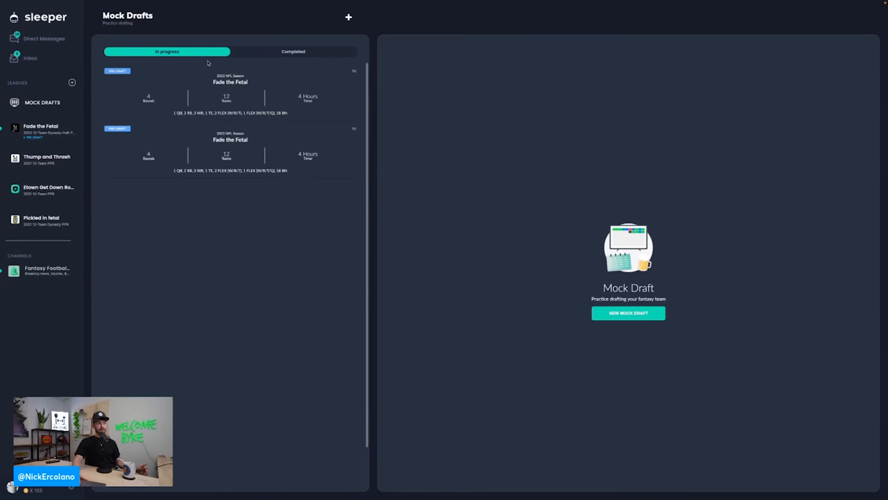
mouse_move(648, 324)
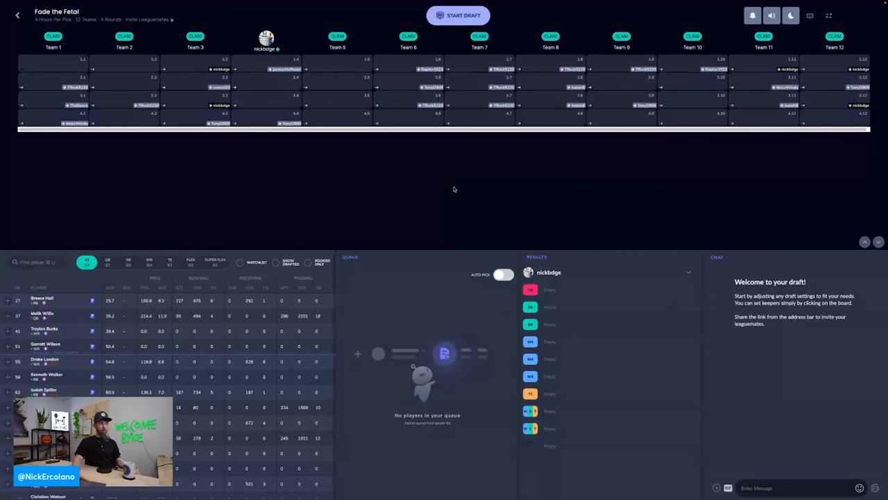
mouse_move(376, 136)
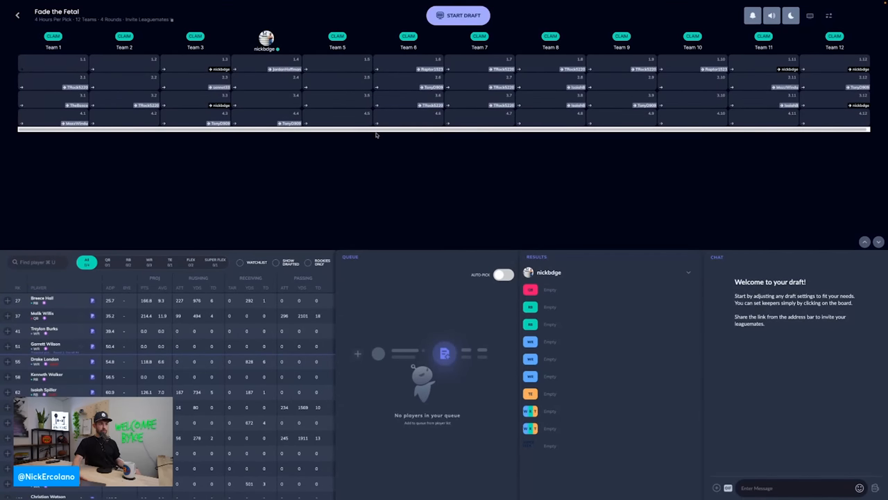
mouse_move(319, 138)
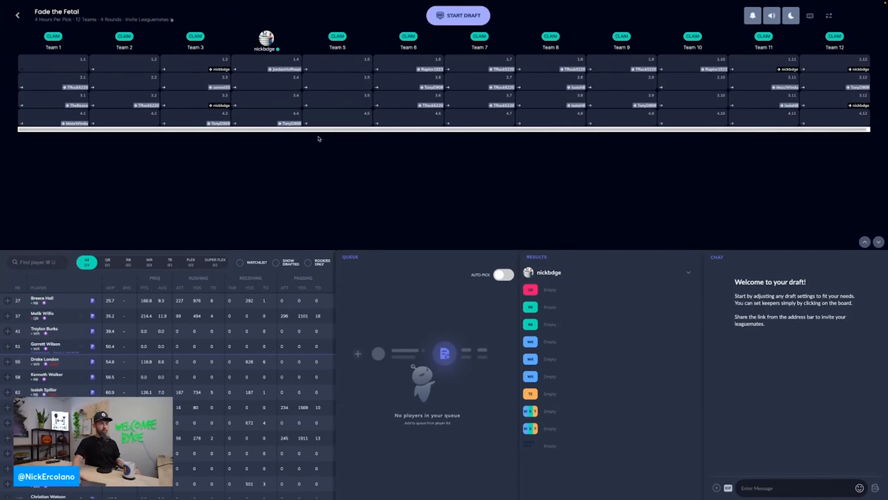
mouse_move(332, 182)
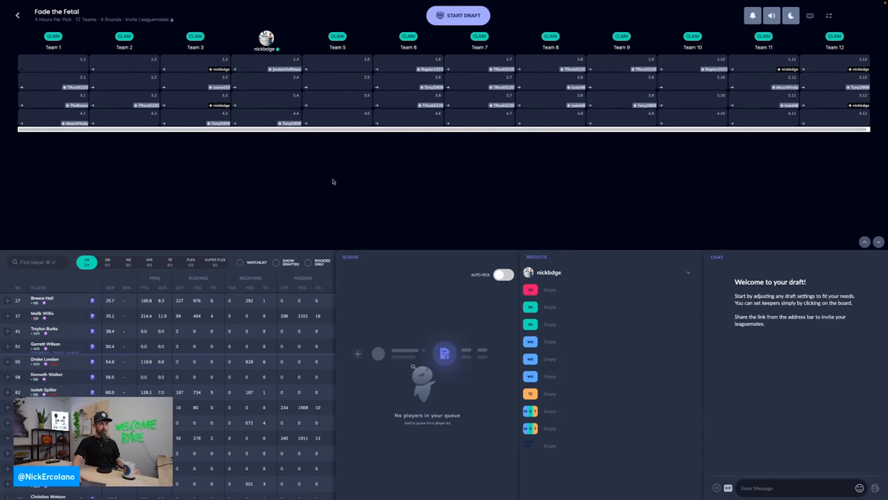
mouse_move(341, 205)
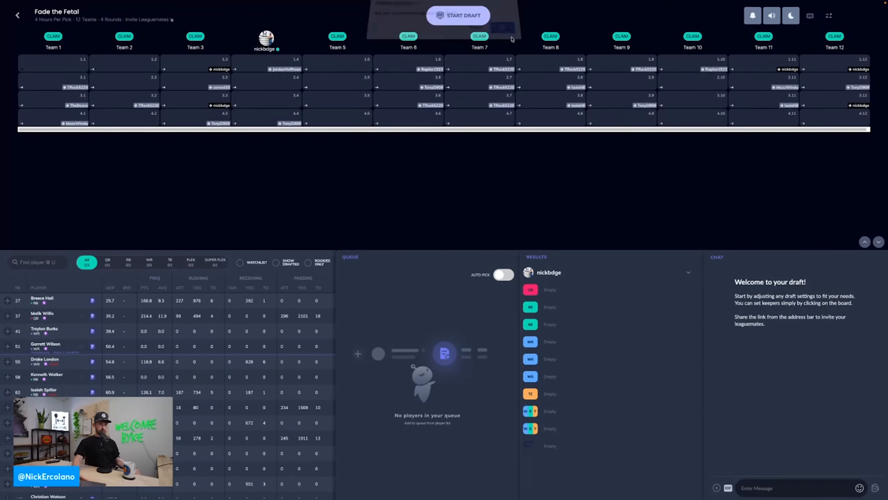
Start the Fade the Fetal mock draft.
left_click(458, 16)
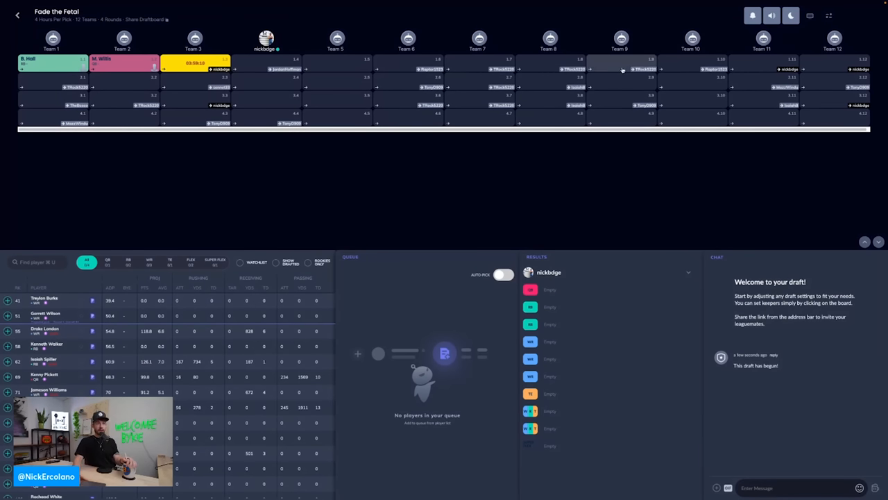
mouse_move(550, 69)
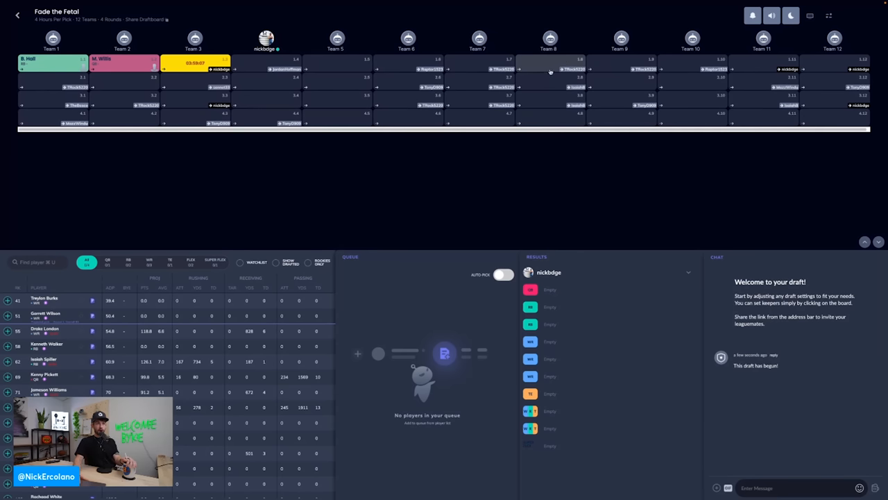
mouse_move(445, 112)
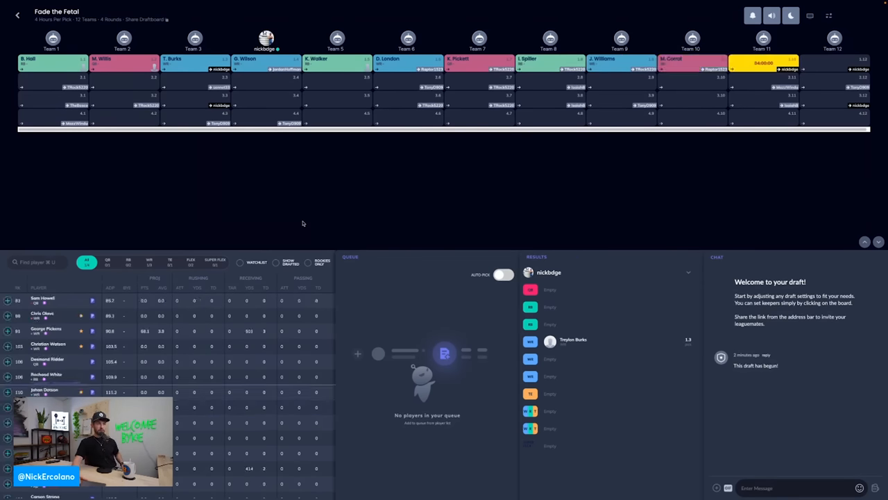
mouse_move(471, 219)
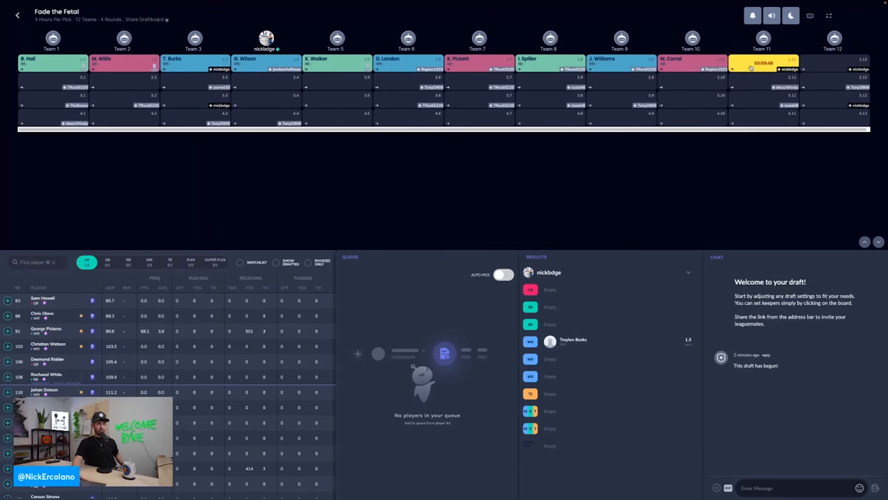
mouse_move(347, 85)
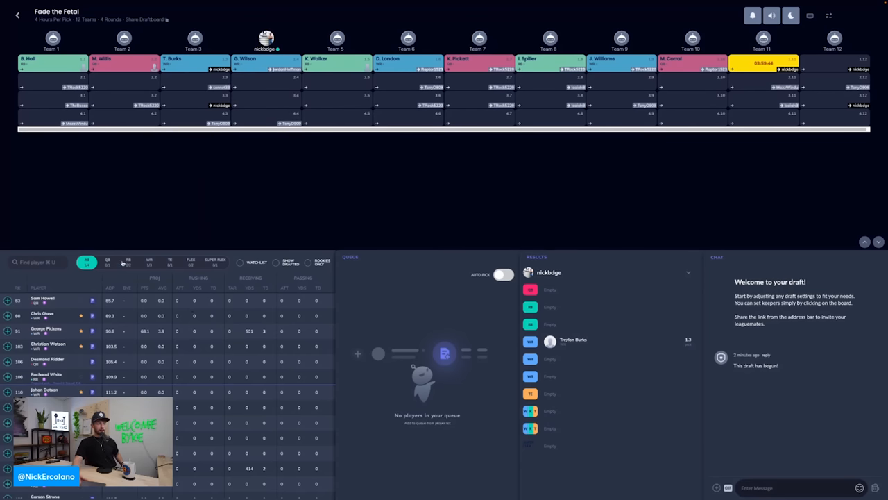
Browse the running back and wide receiver lists while picks 1.4–1.10 are made.
left_click(127, 262)
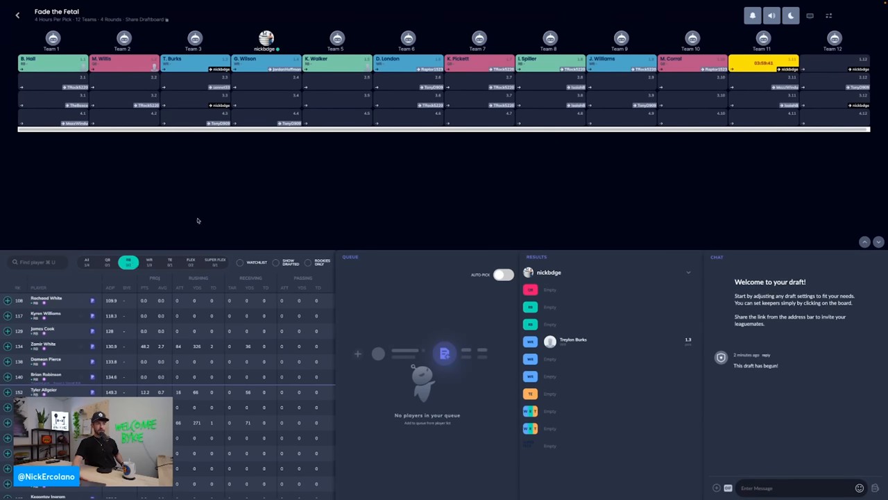
mouse_move(192, 229)
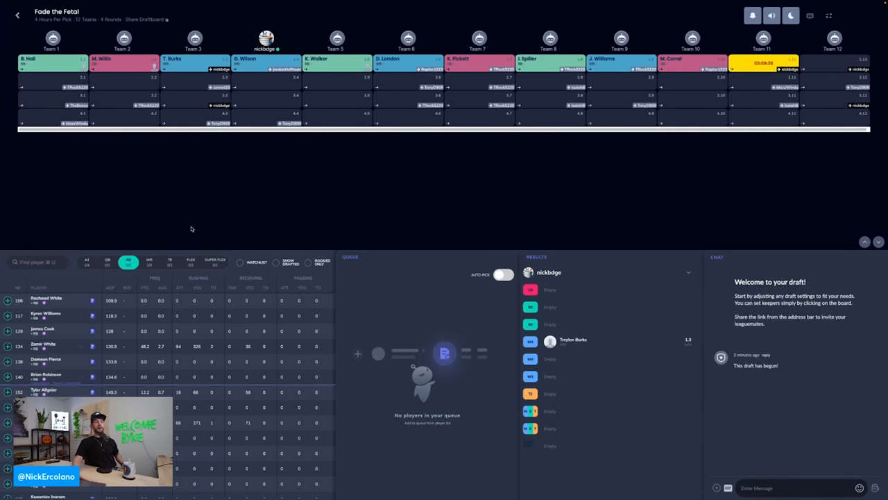
mouse_move(106, 271)
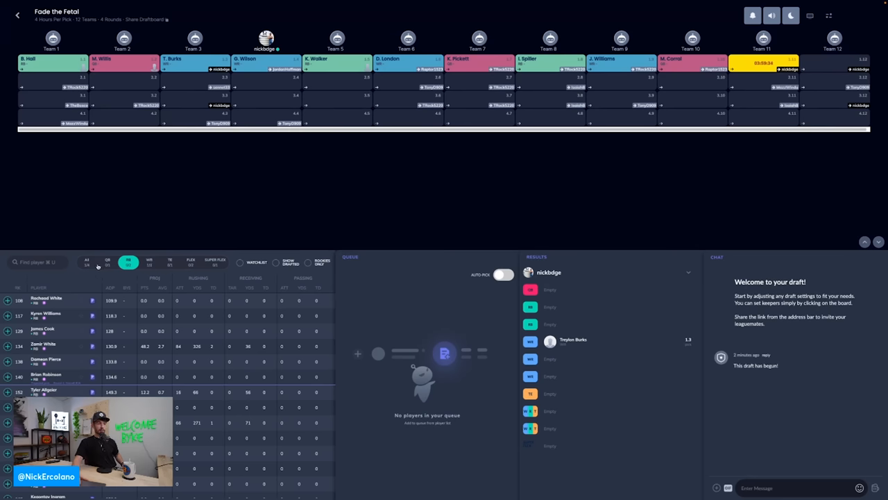
left_click(149, 262)
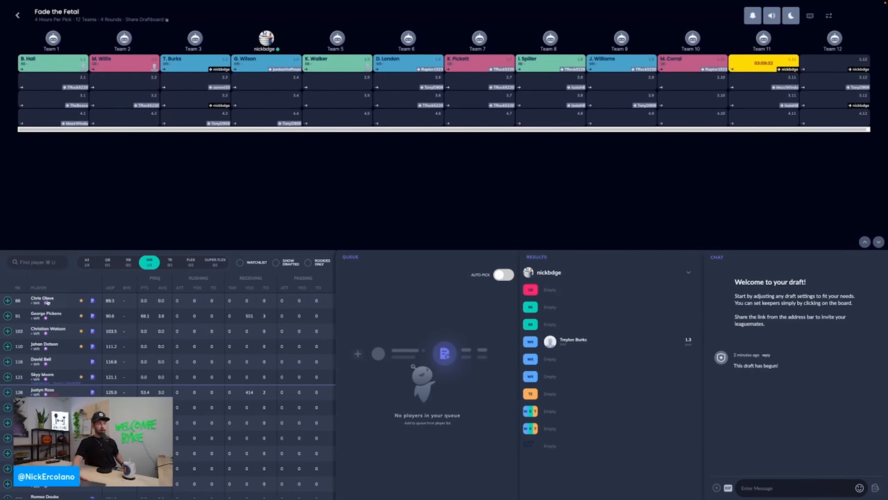
scroll("down", 3)
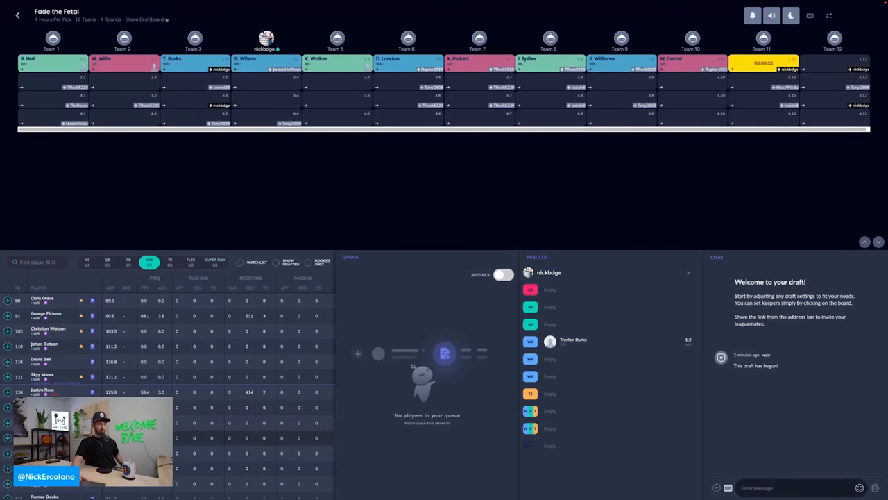
mouse_move(196, 195)
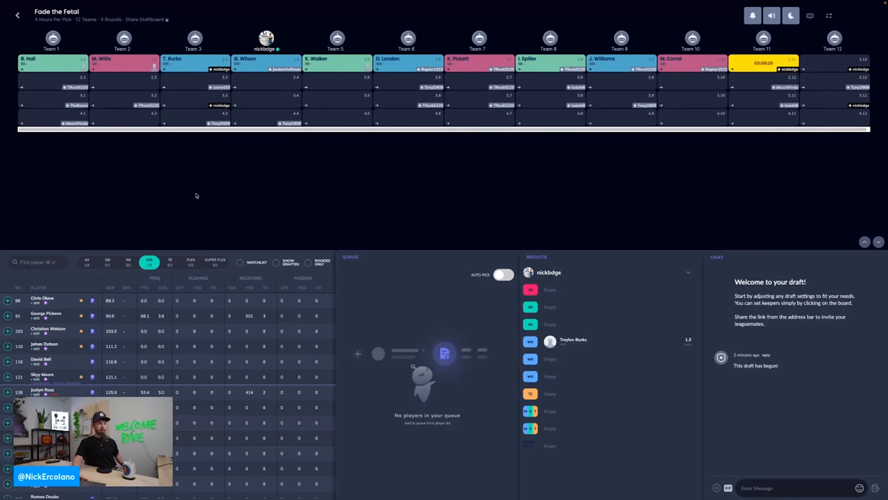
mouse_move(217, 184)
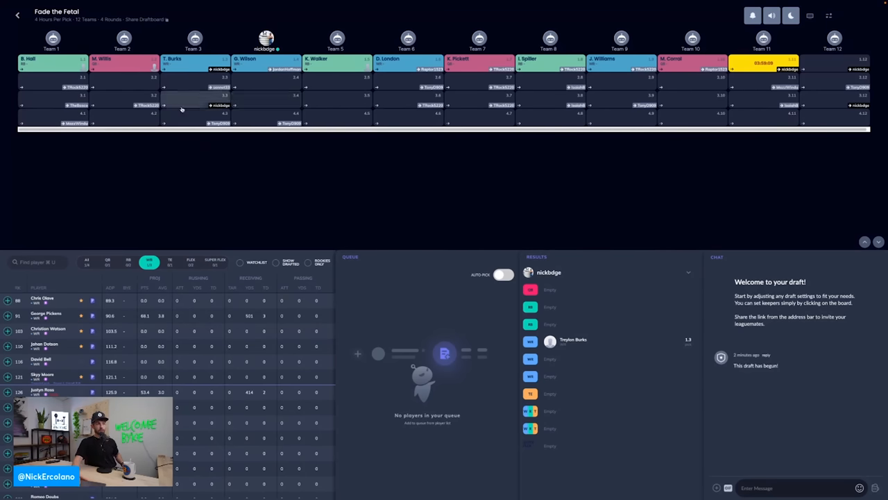
mouse_move(156, 298)
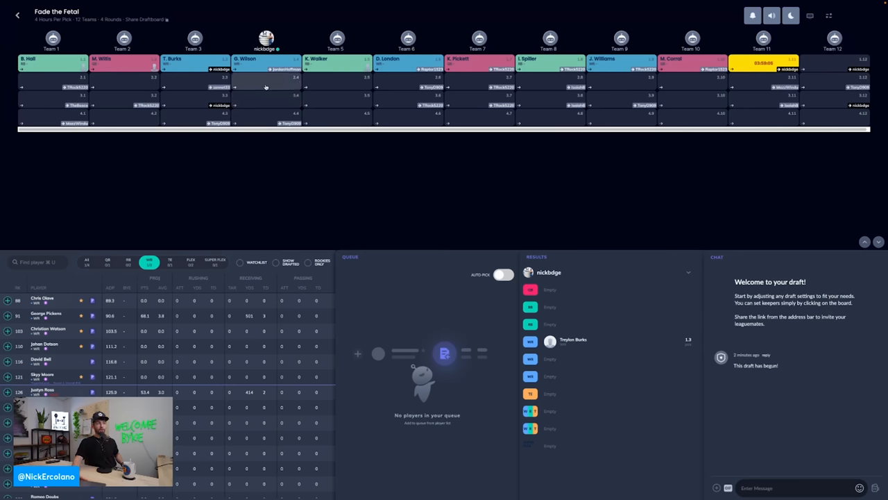
mouse_move(200, 197)
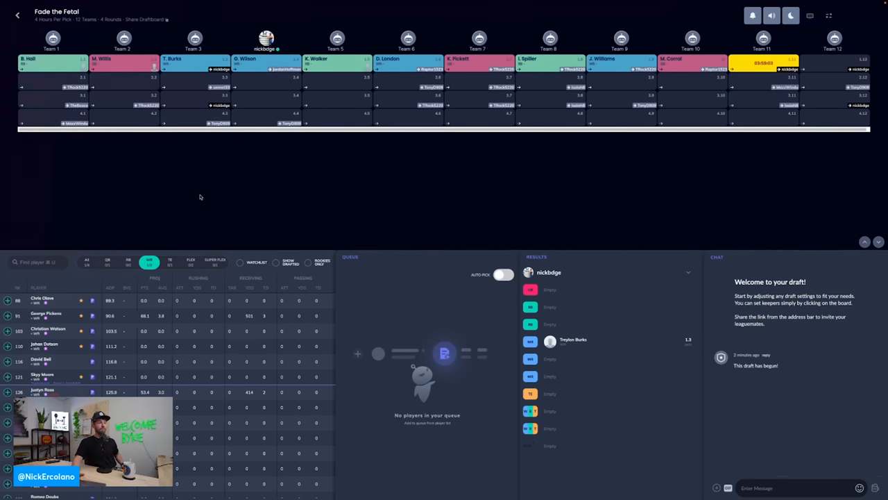
Filter the player pool to quarterbacks such as Sam Howell and Desmond Ridder.
left_click(108, 262)
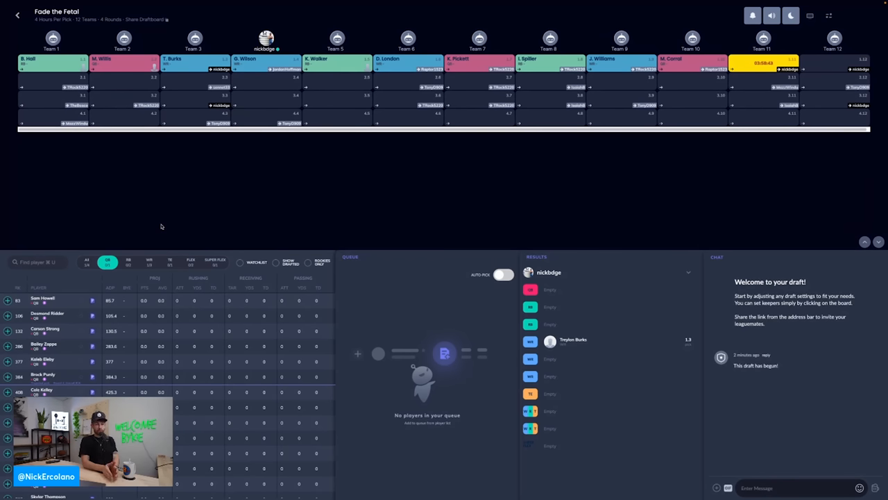
mouse_move(146, 212)
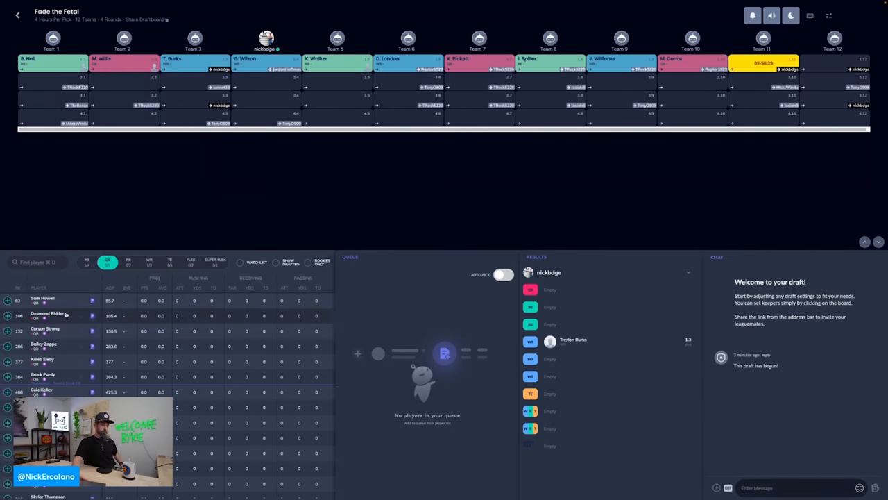
mouse_move(387, 176)
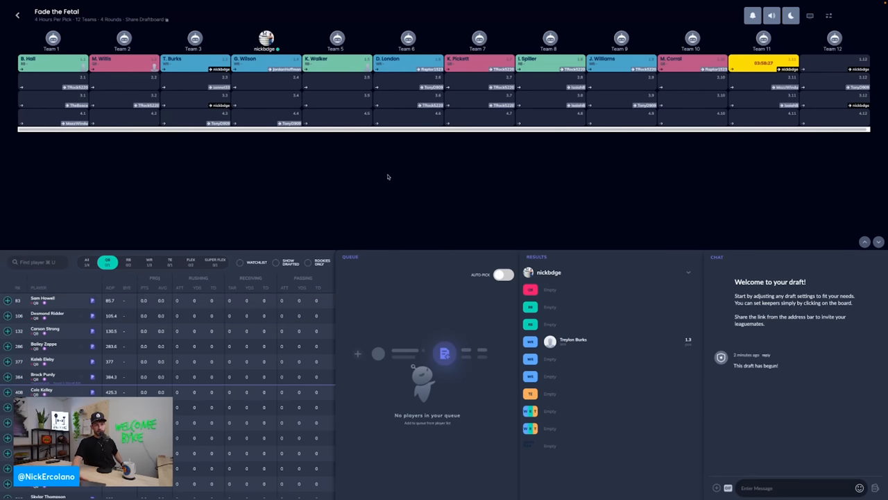
mouse_move(239, 186)
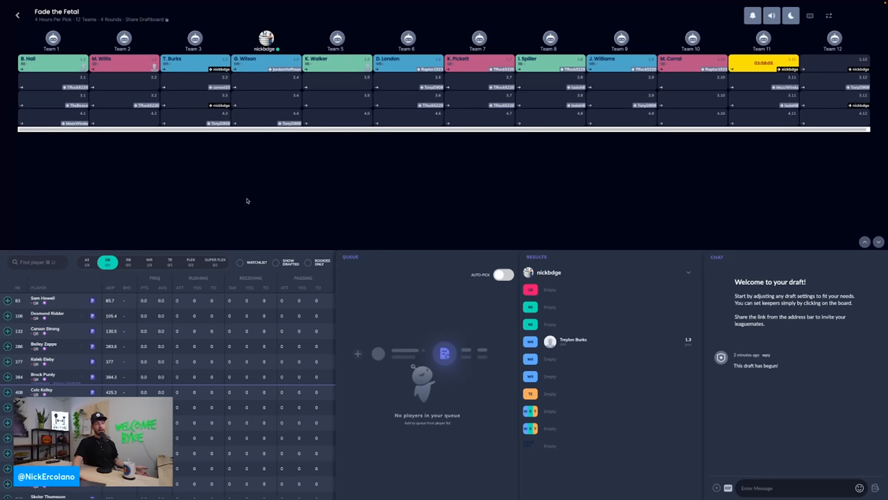
mouse_move(184, 271)
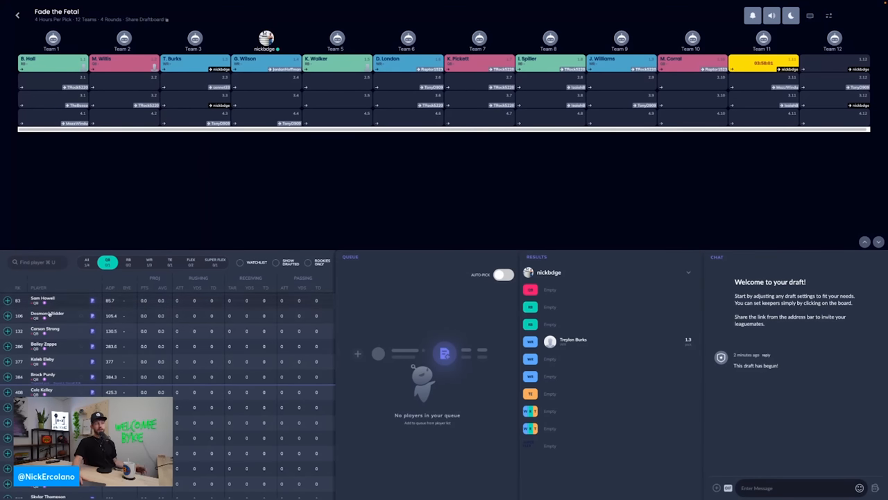
mouse_move(234, 196)
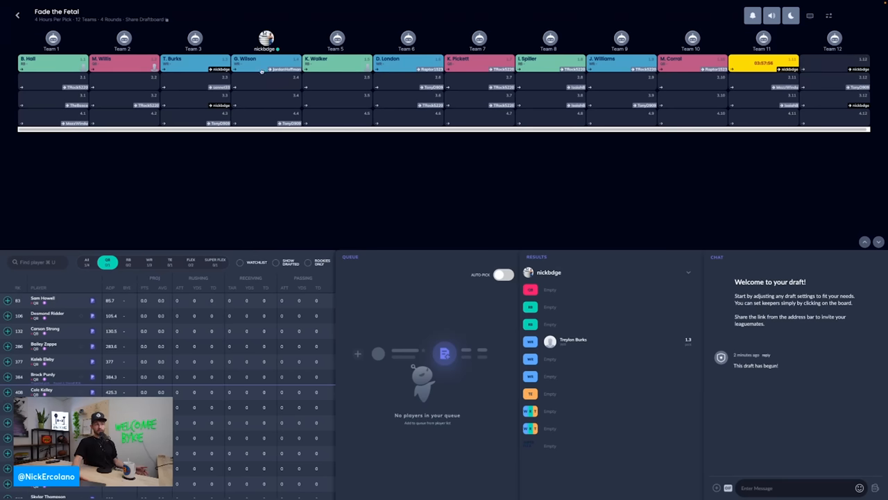
mouse_move(362, 212)
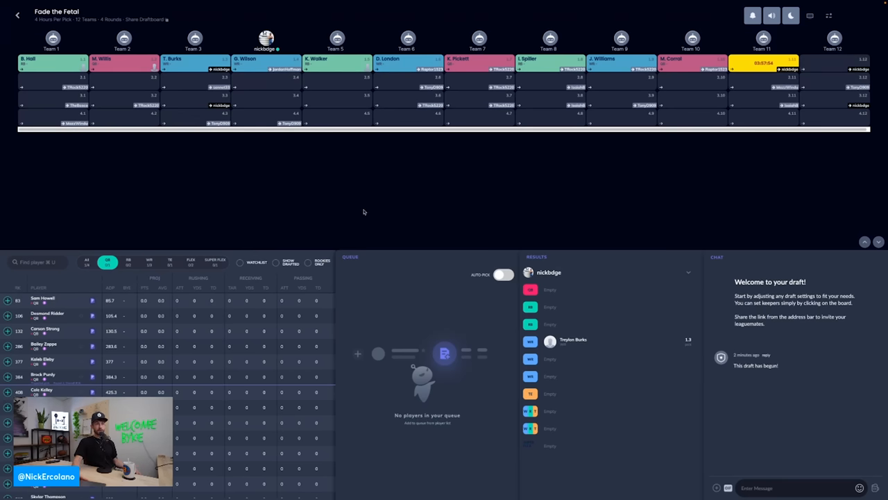
mouse_move(222, 224)
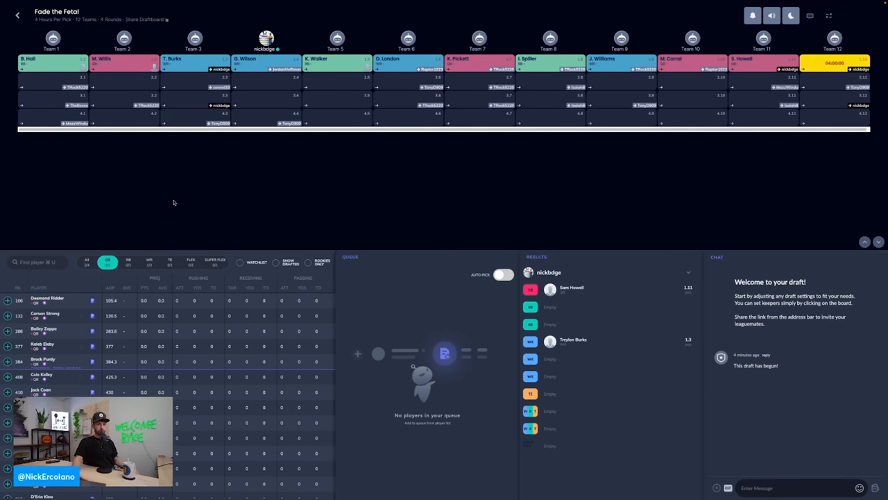
Draft Chris Olave at 1.12, then browse the QB, FLEX and TE lists.
left_click(149, 261)
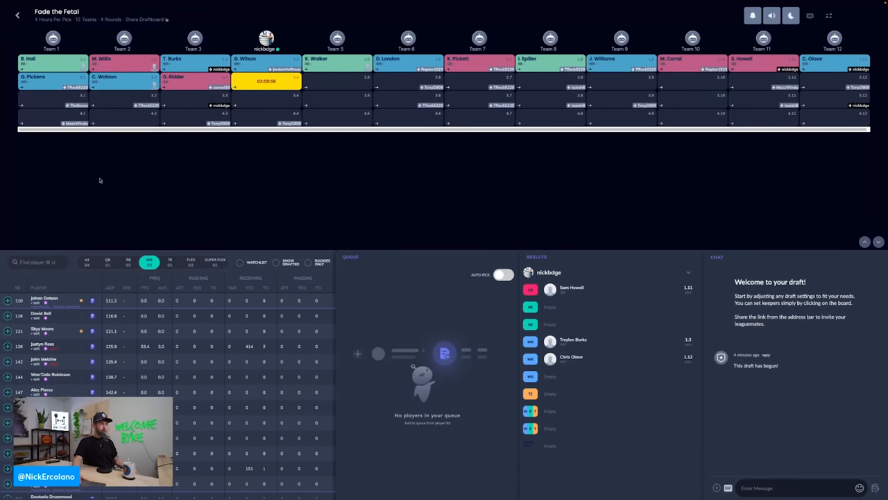
mouse_move(139, 249)
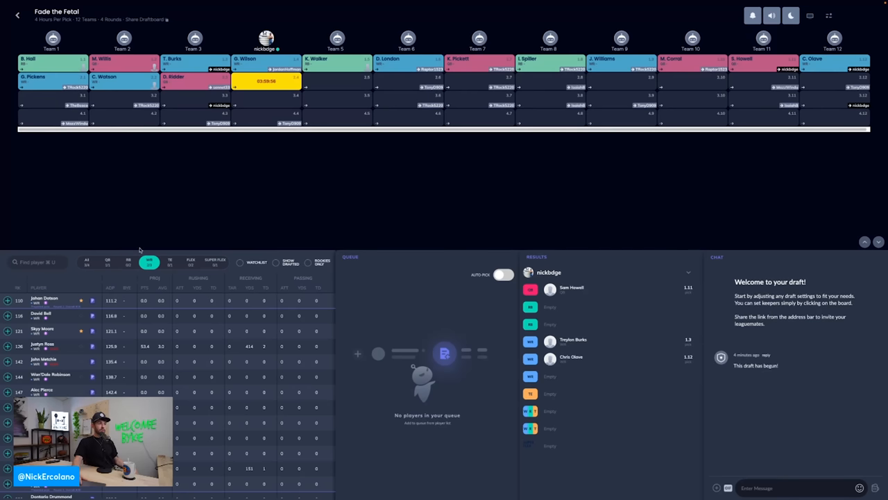
left_click(107, 261)
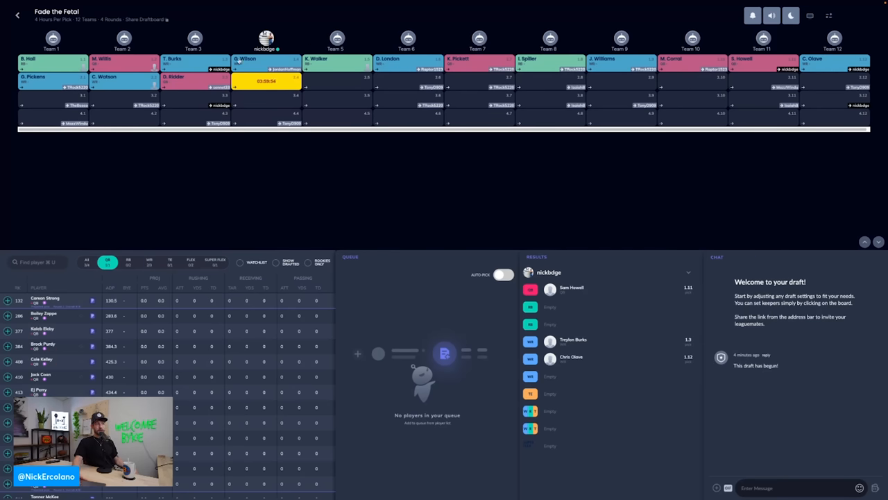
left_click(190, 262)
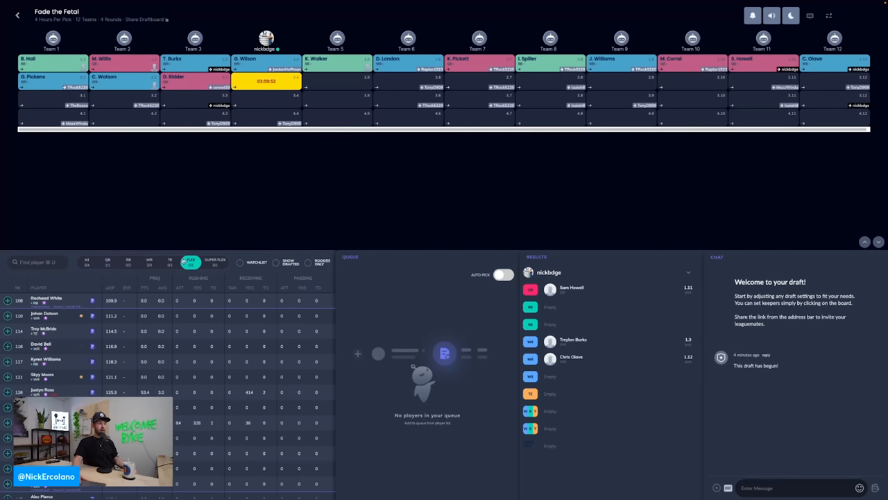
left_click(170, 261)
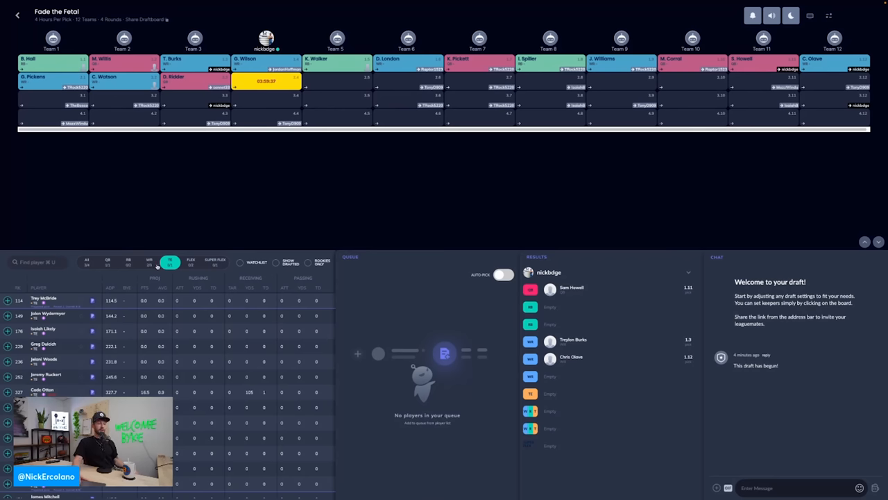
Compare available wide receivers and running backs, then draft Jahan Dotson at 2.4.
left_click(149, 262)
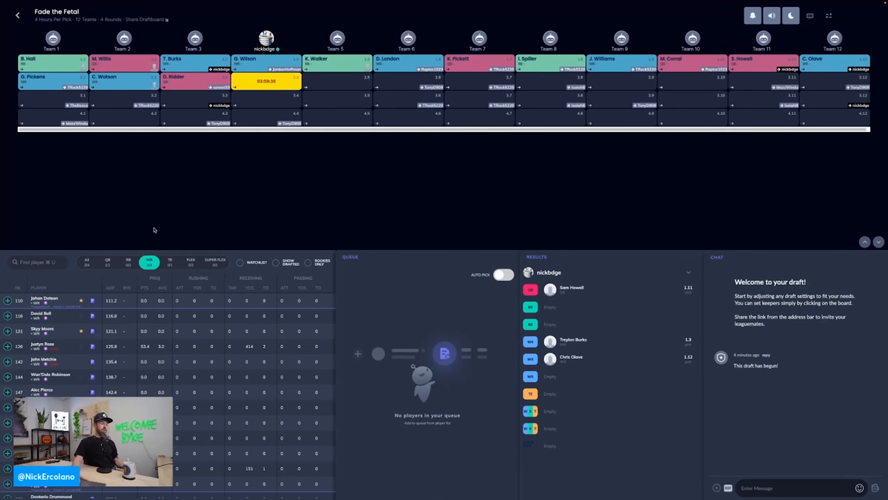
left_click(128, 261)
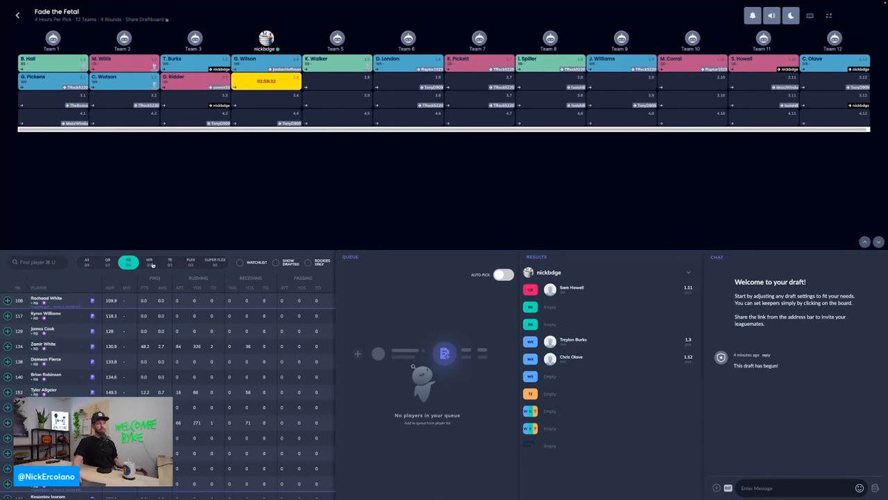
left_click(149, 262)
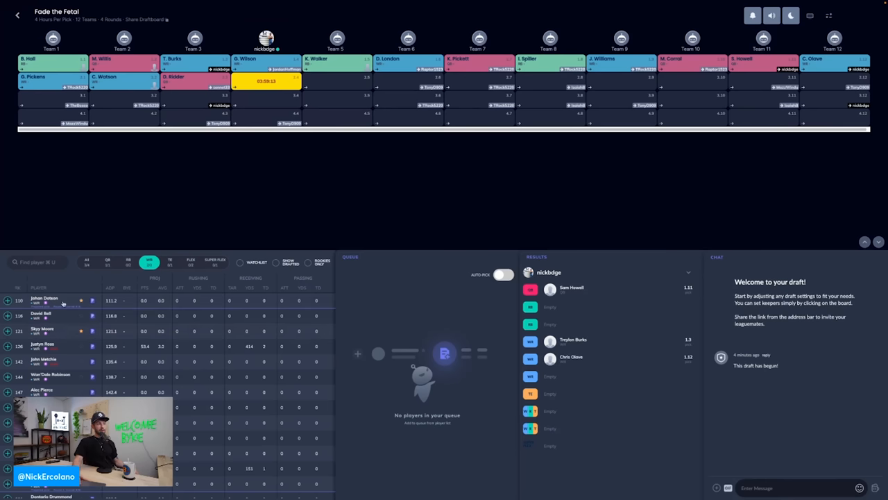
left_click(128, 261)
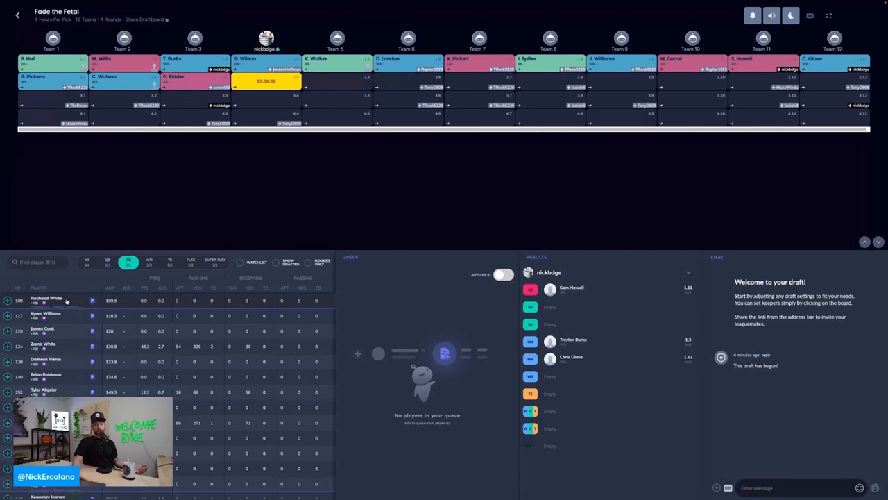
mouse_move(145, 216)
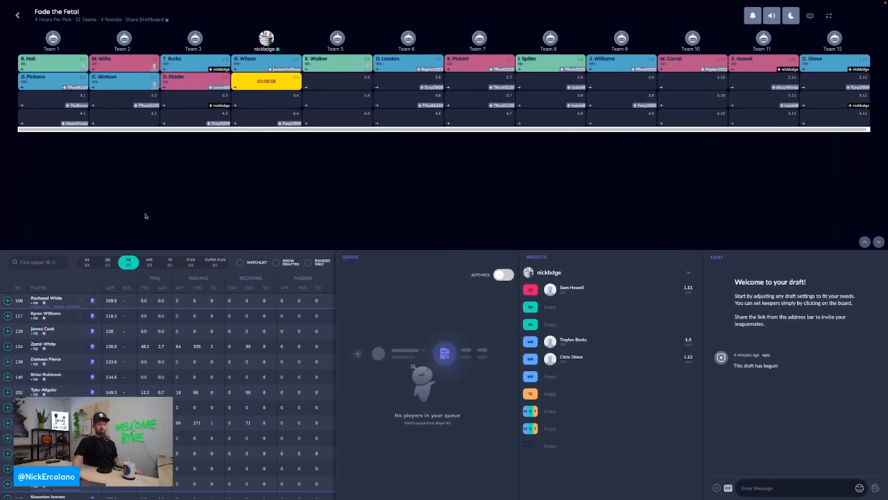
left_click(149, 262)
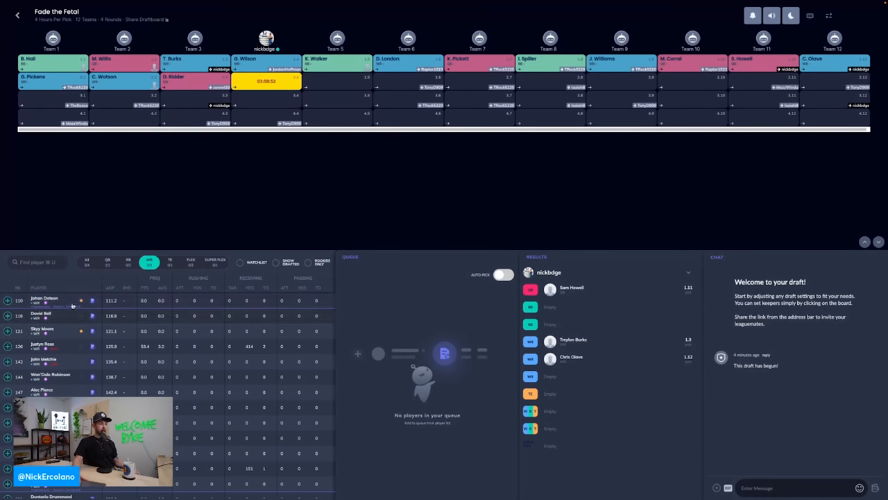
left_click(128, 261)
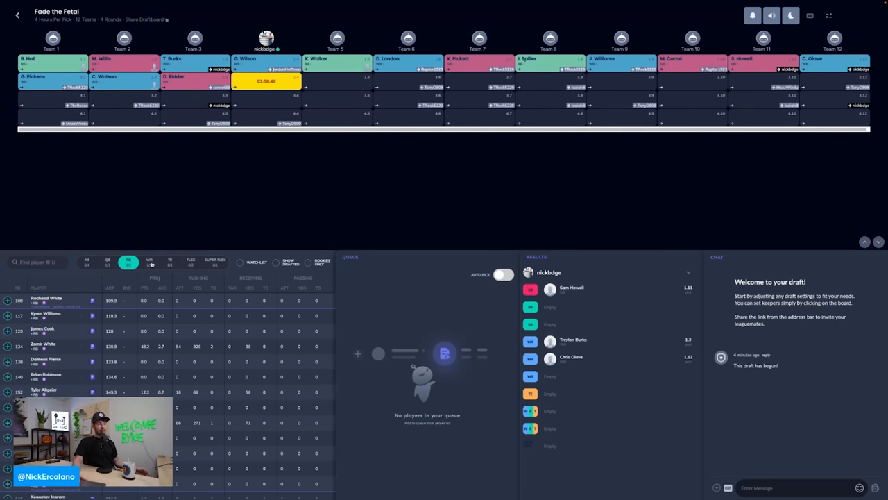
left_click(148, 262)
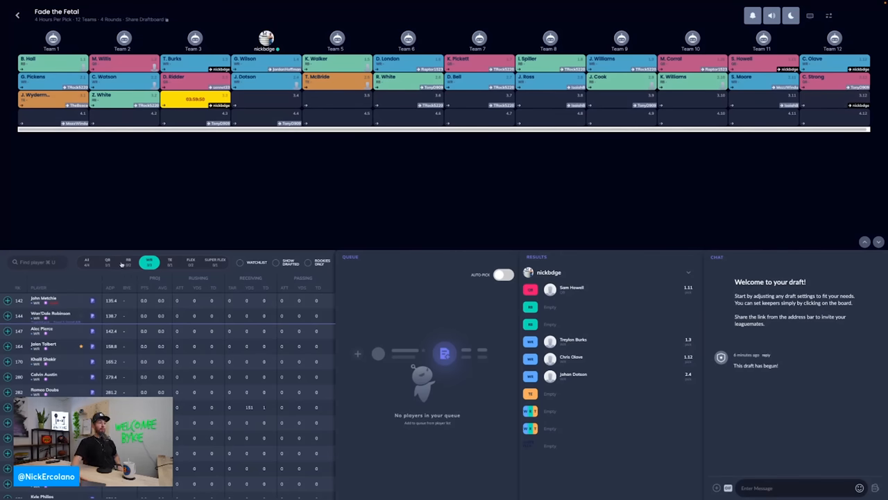
Scan the RB and WR lists, settling on running backs like Dameon Pierce.
left_click(128, 262)
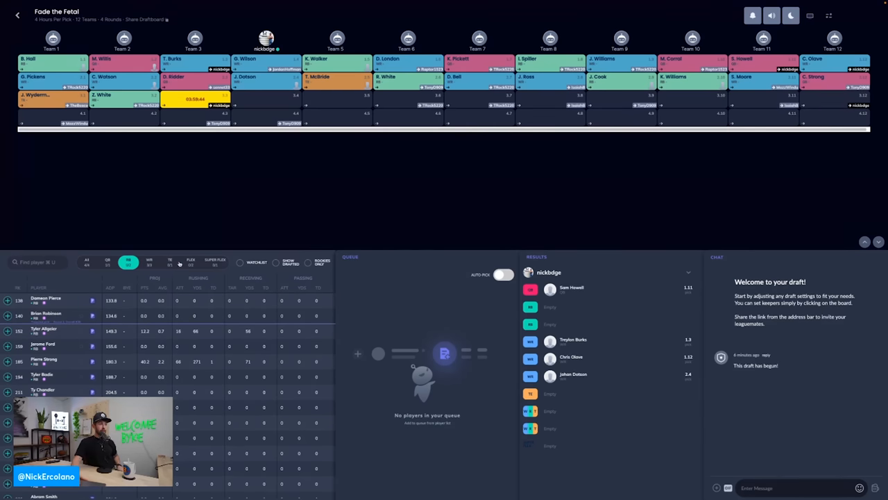
mouse_move(134, 206)
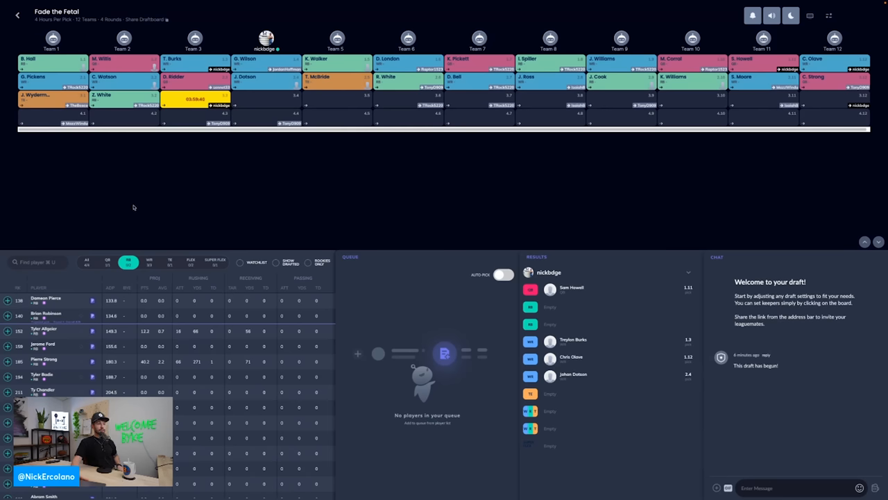
left_click(148, 260)
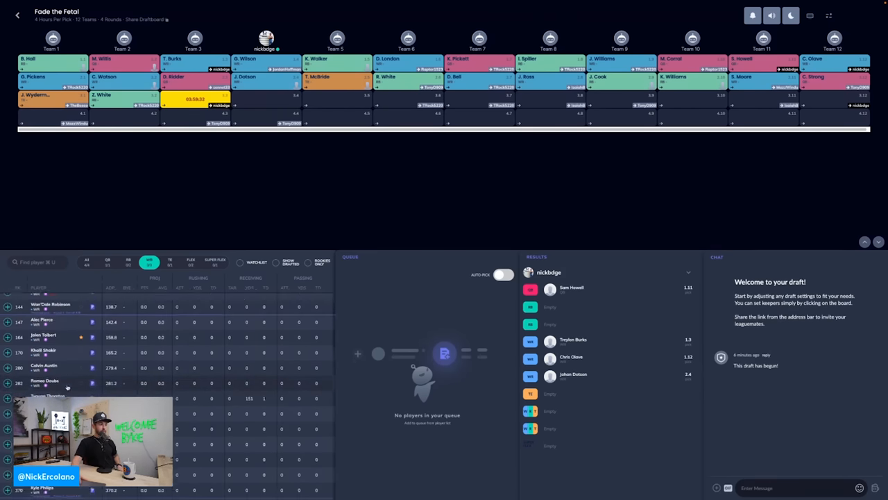
scroll("down", 3)
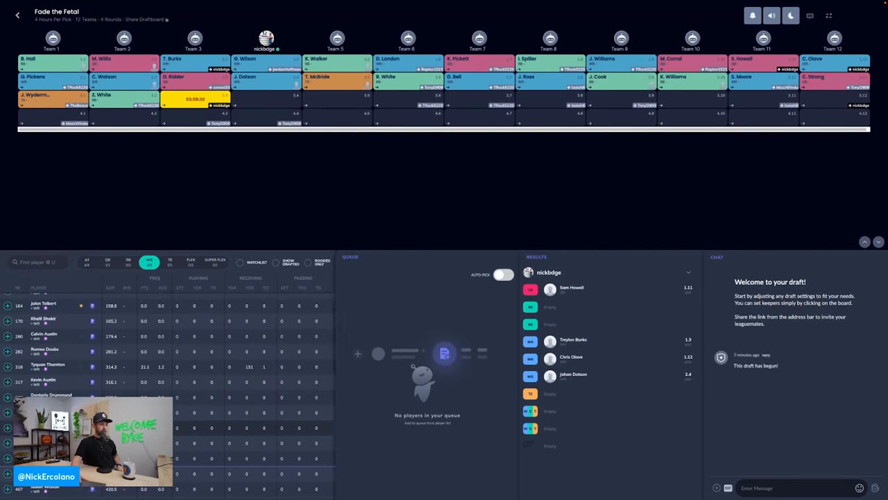
scroll("up", 3)
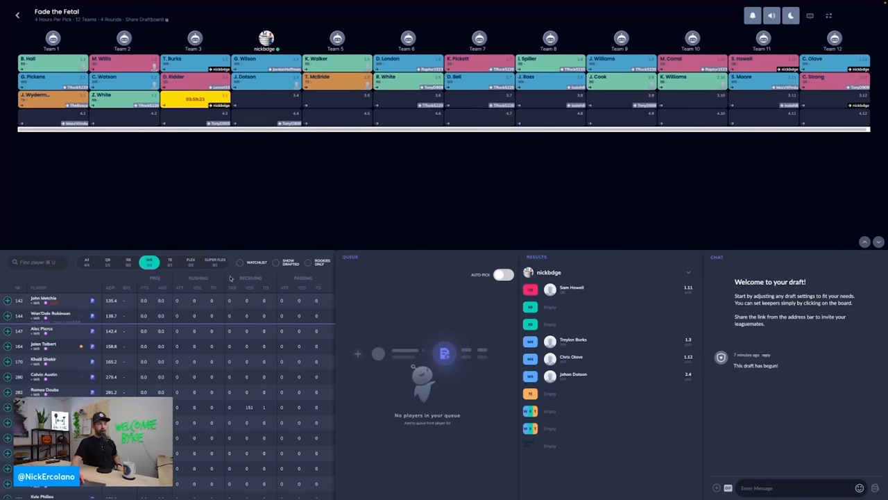
scroll("down", 3)
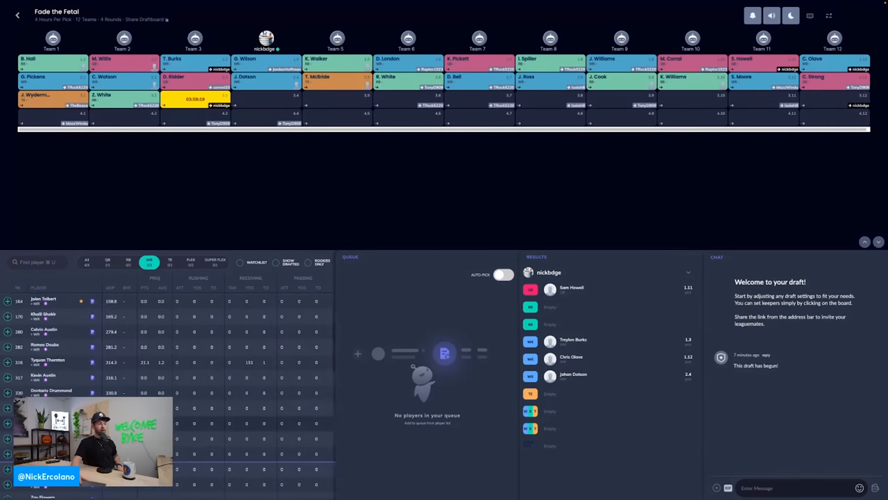
scroll("up", 3)
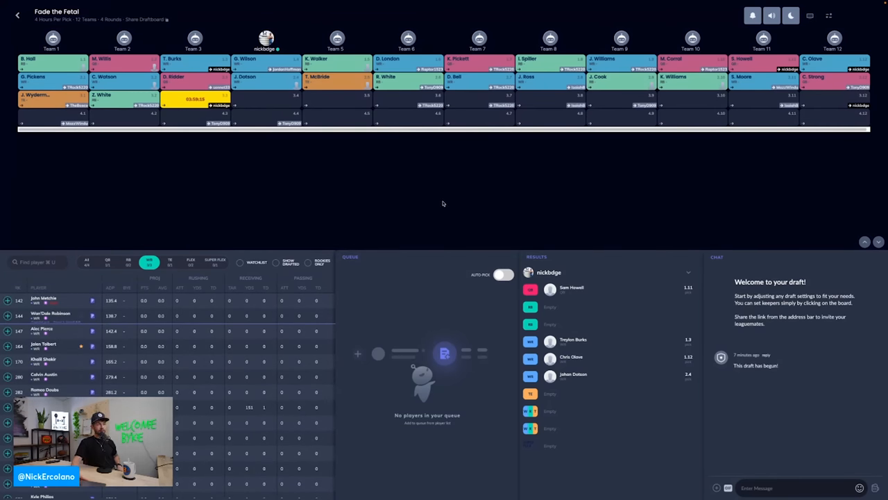
mouse_move(557, 149)
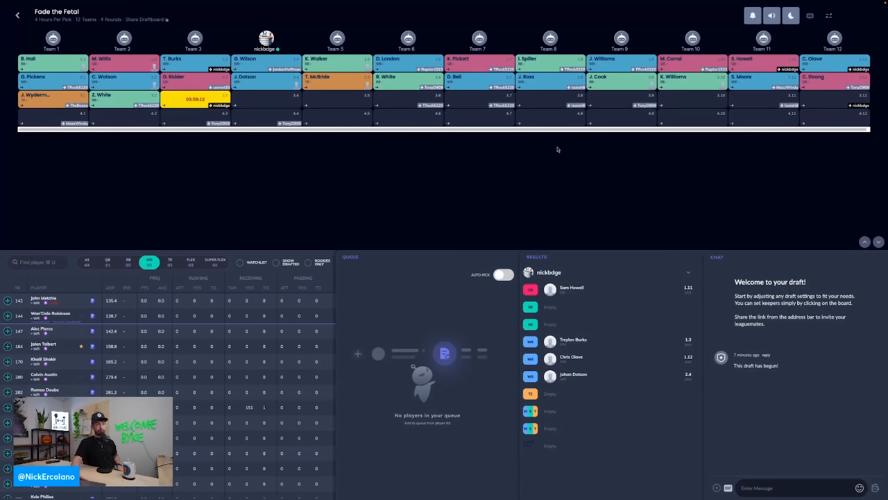
mouse_move(397, 267)
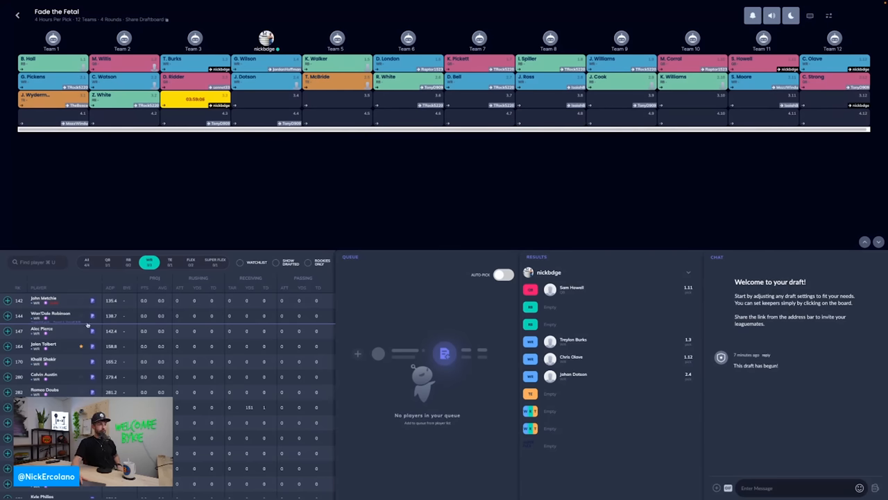
mouse_move(63, 369)
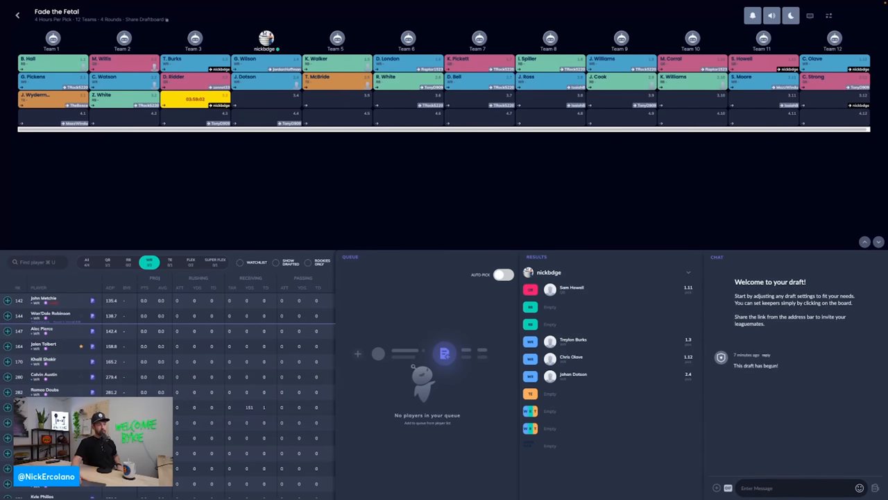
scroll("down", 3)
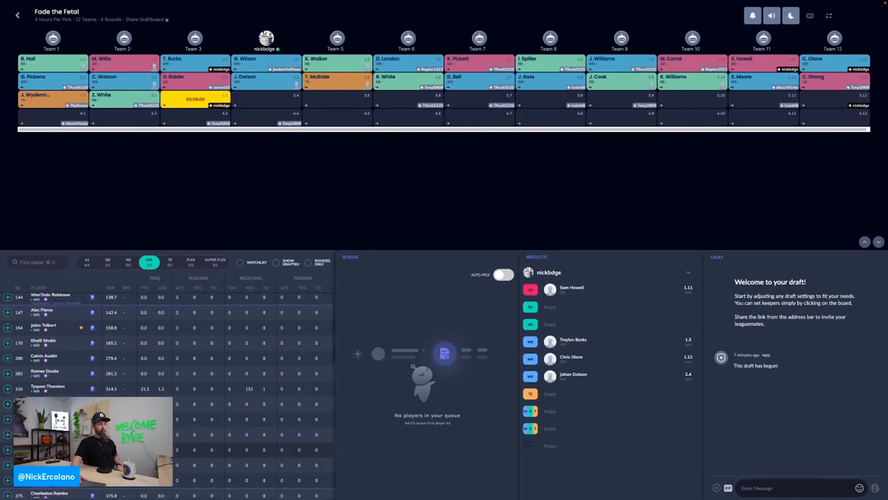
left_click(128, 262)
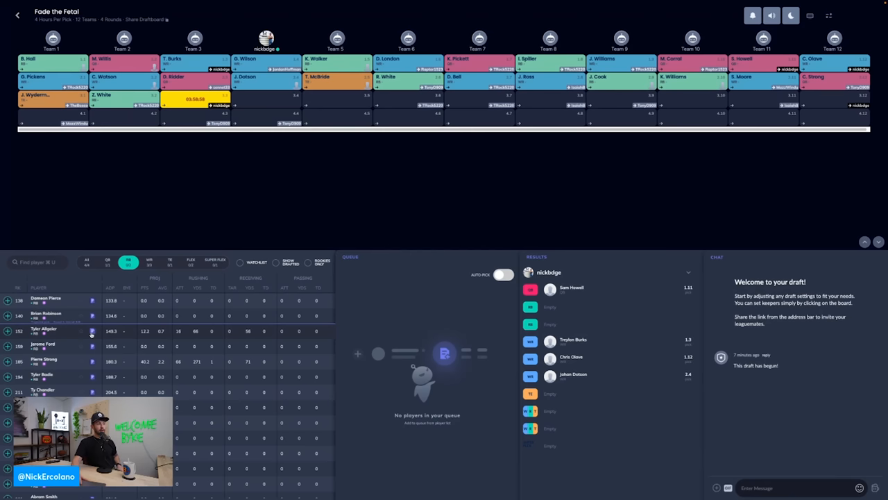
Draft running back Dameon Pierce with pick 3.3.
left_click(7, 301)
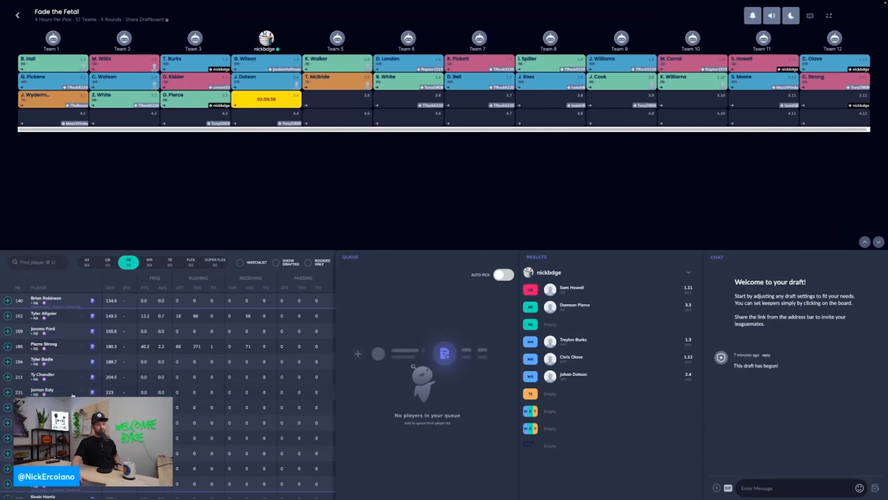
scroll("down", 3)
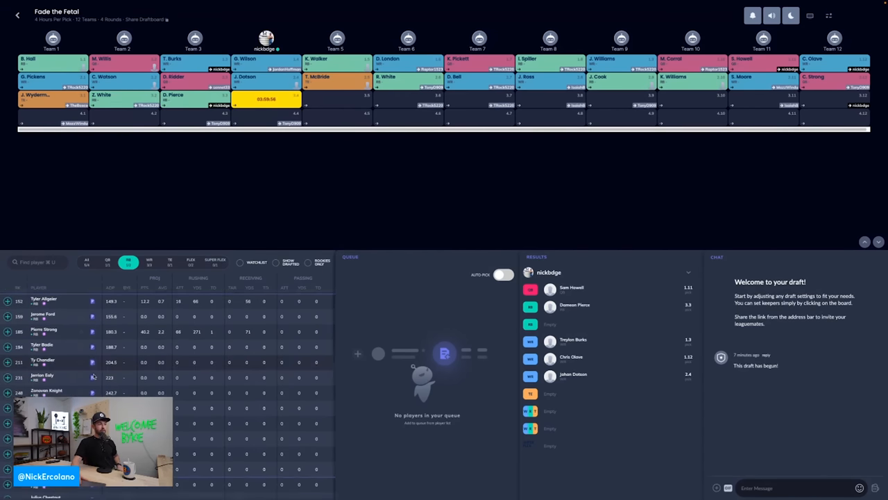
scroll("up", 3)
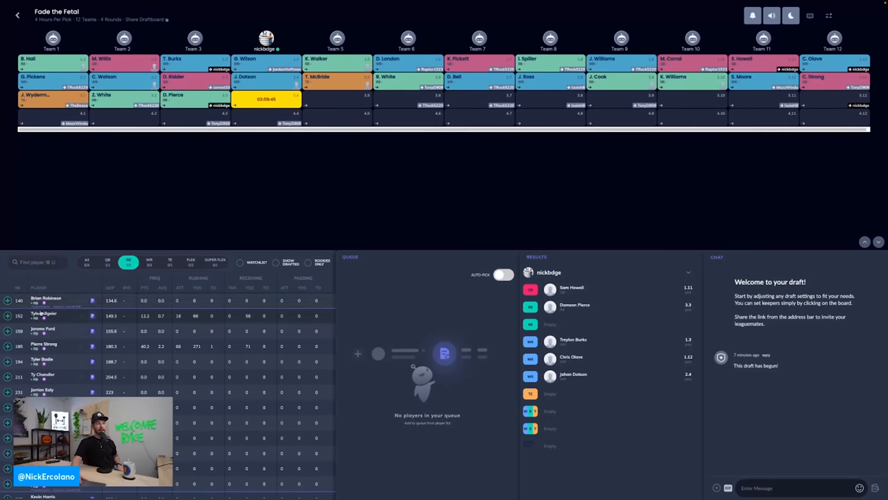
Compare wide receivers and running backs, then draft Brian Robinson at 3.4.
left_click(148, 261)
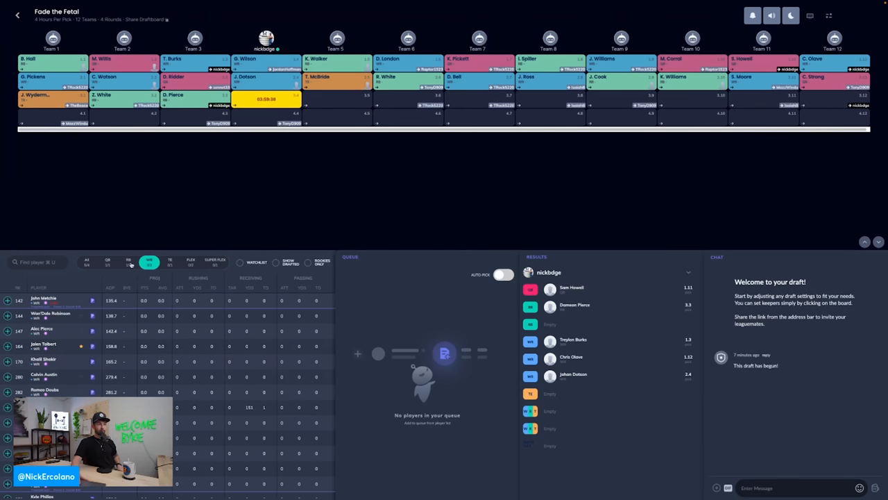
left_click(127, 262)
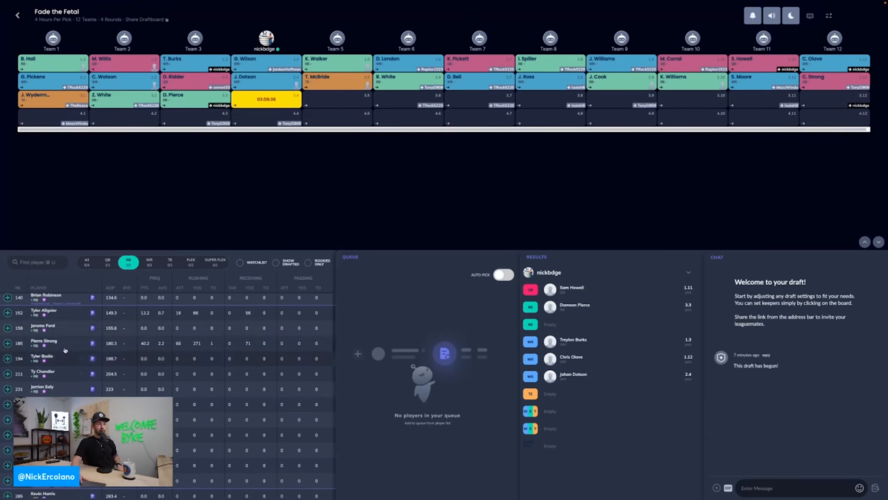
scroll("down", 3)
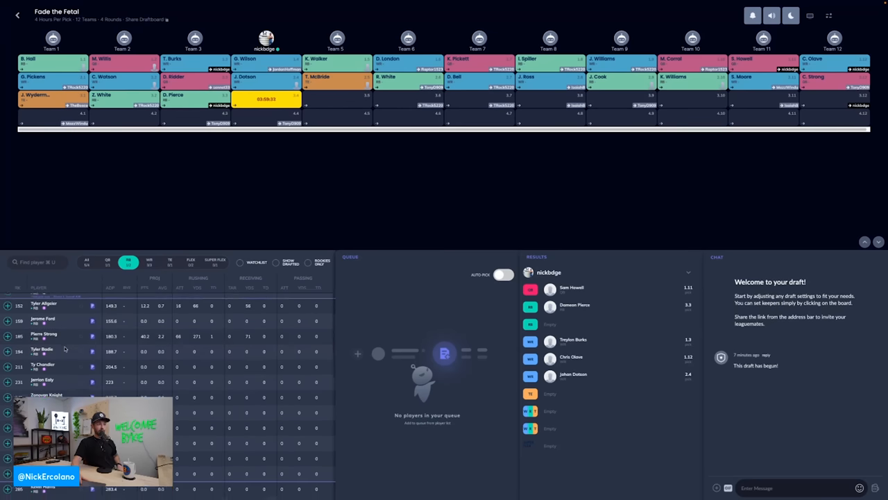
scroll("up", 3)
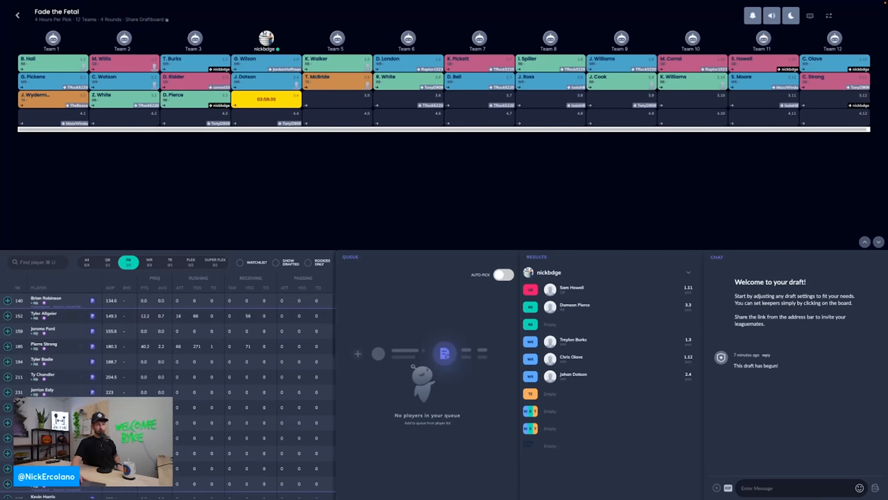
scroll("down", 3)
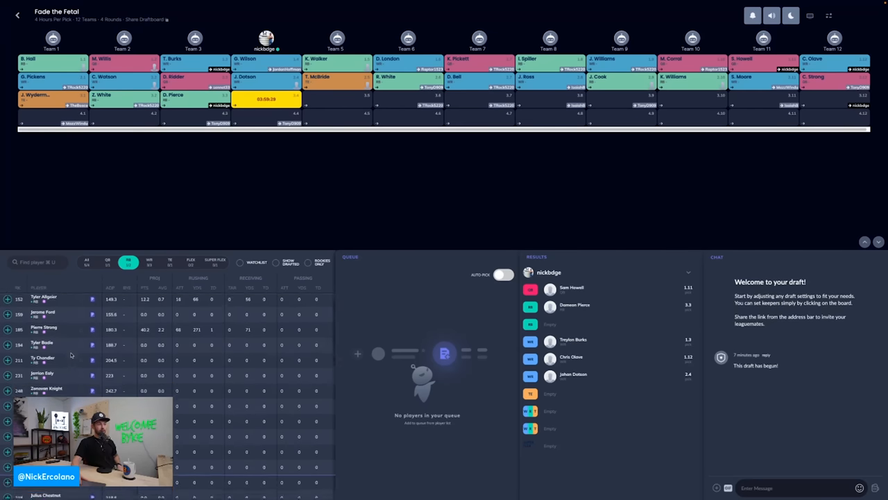
scroll("down", 3)
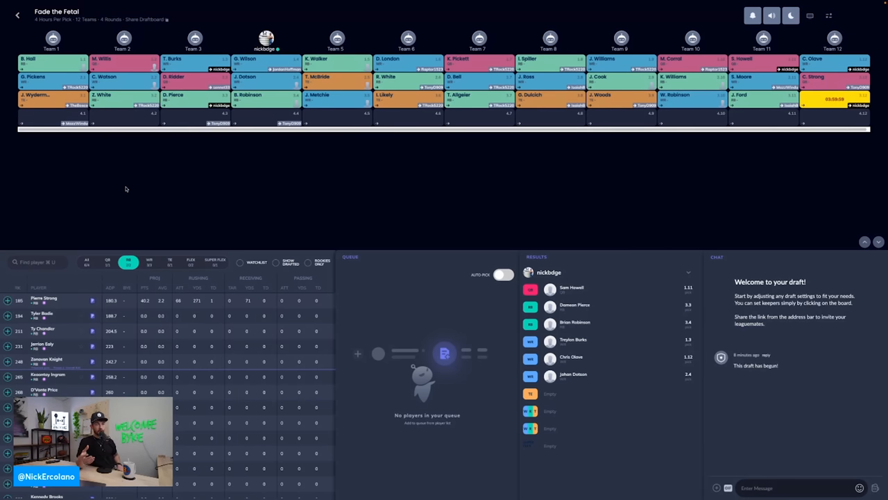
mouse_move(151, 267)
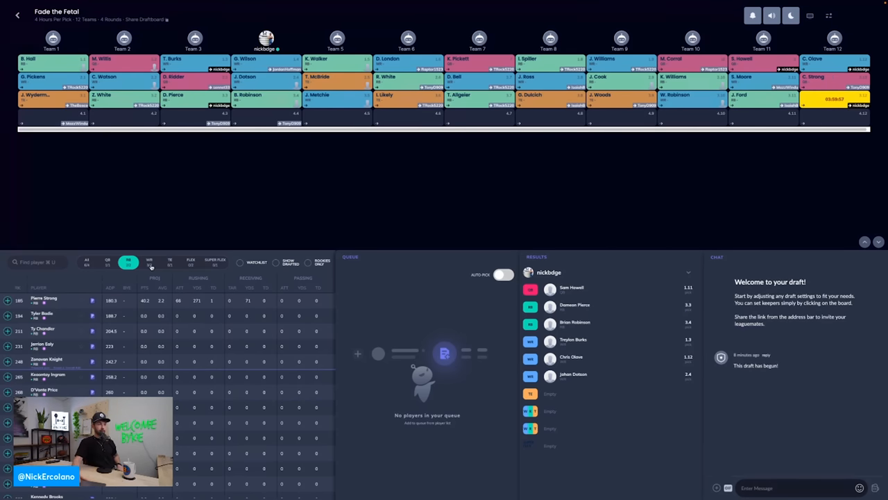
Draft wide receiver Jalen Tolbert at pick 3.12, completing the four-round board.
left_click(148, 261)
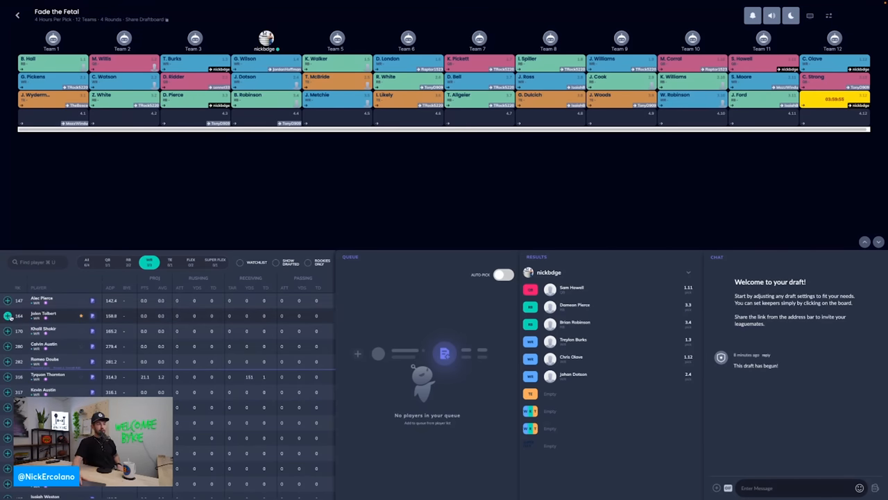
left_click(128, 261)
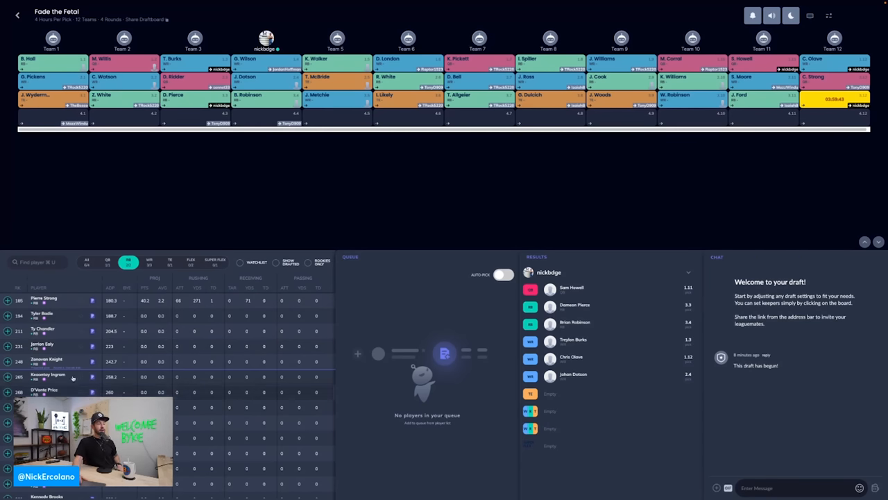
left_click(127, 261)
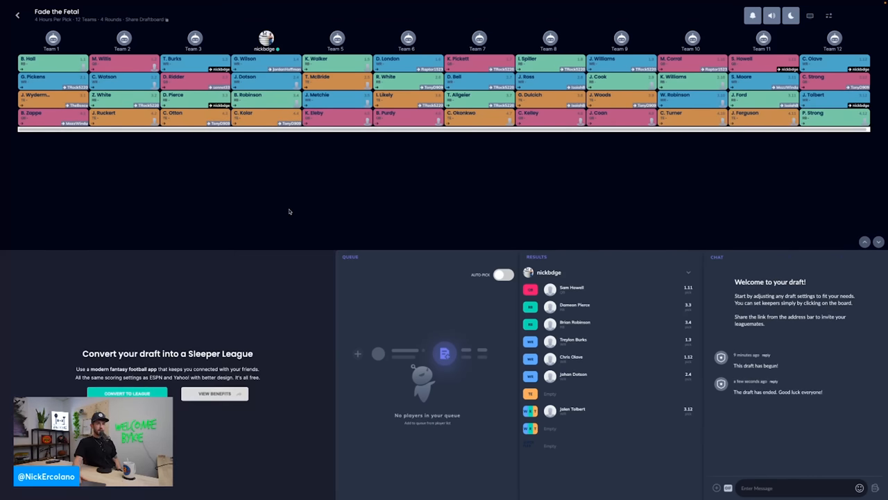
mouse_move(633, 310)
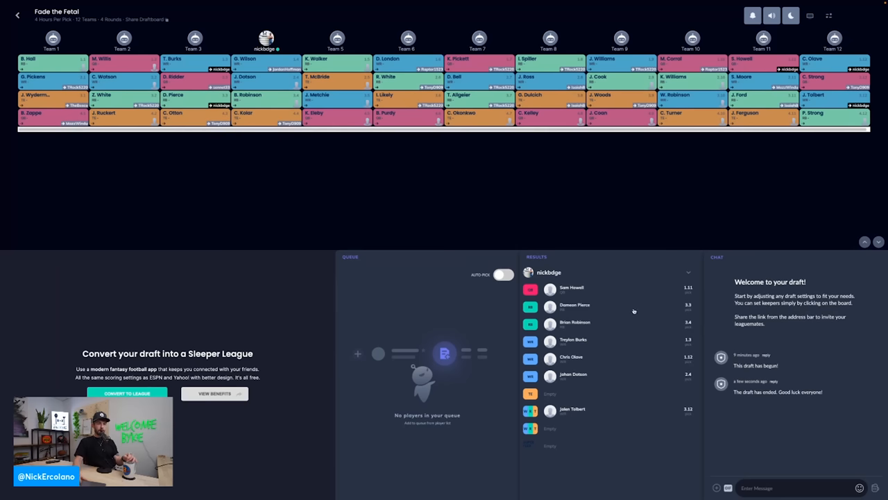
mouse_move(517, 396)
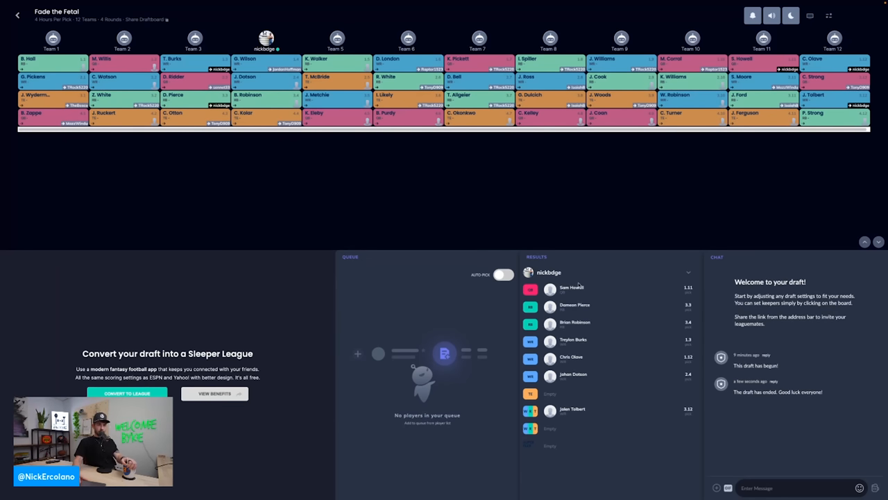
mouse_move(579, 344)
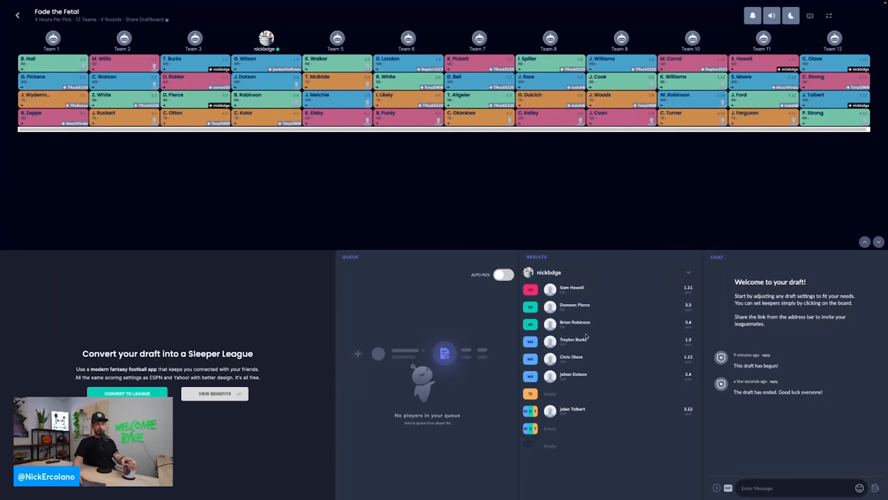
mouse_move(591, 226)
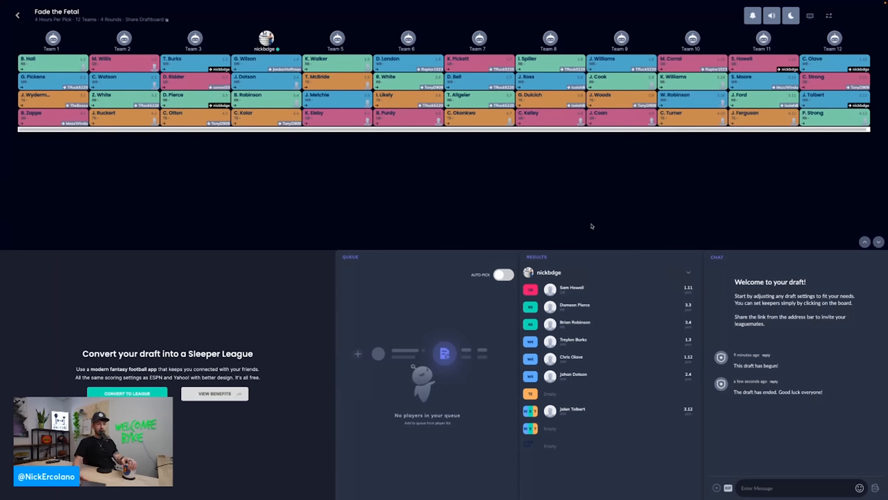
mouse_move(598, 320)
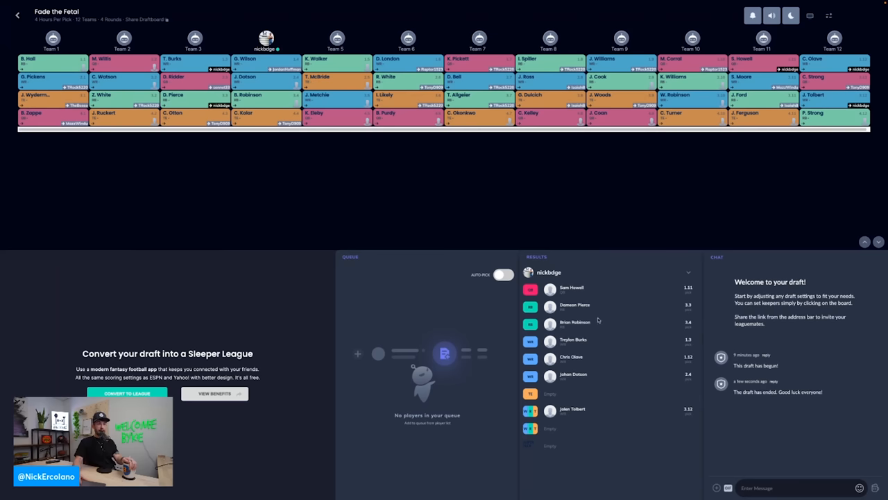
mouse_move(558, 345)
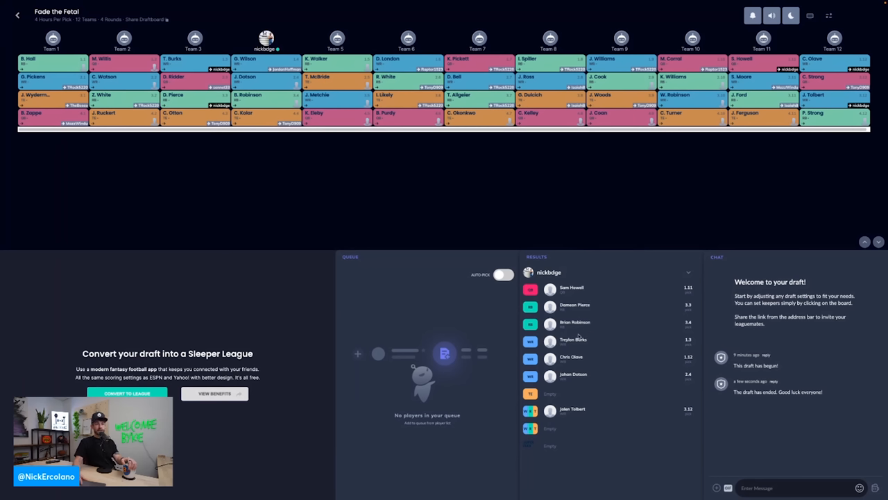
mouse_move(606, 172)
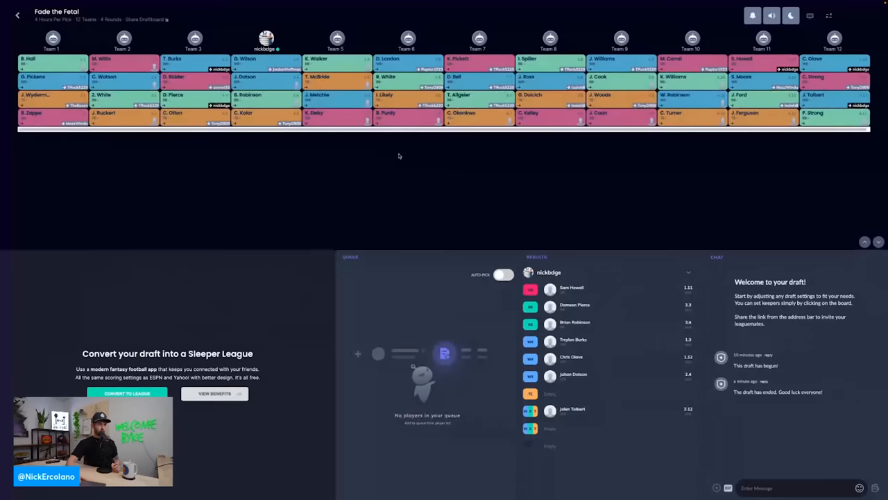
mouse_move(424, 170)
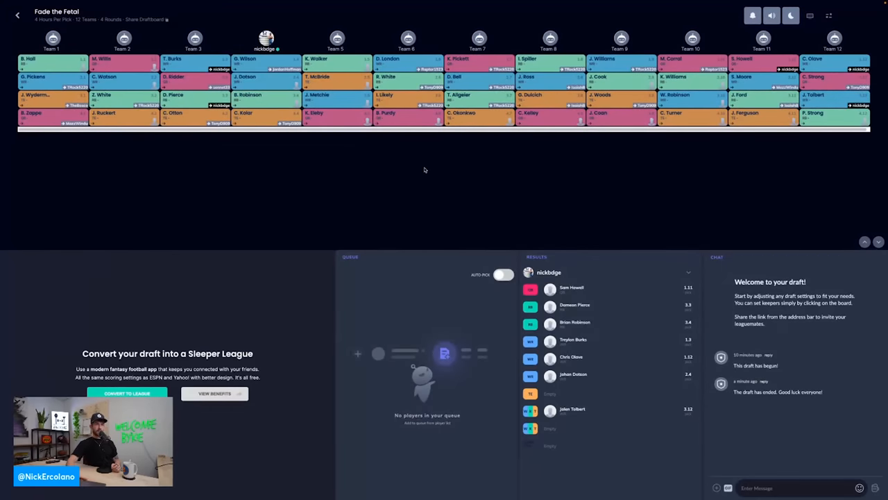
mouse_move(311, 197)
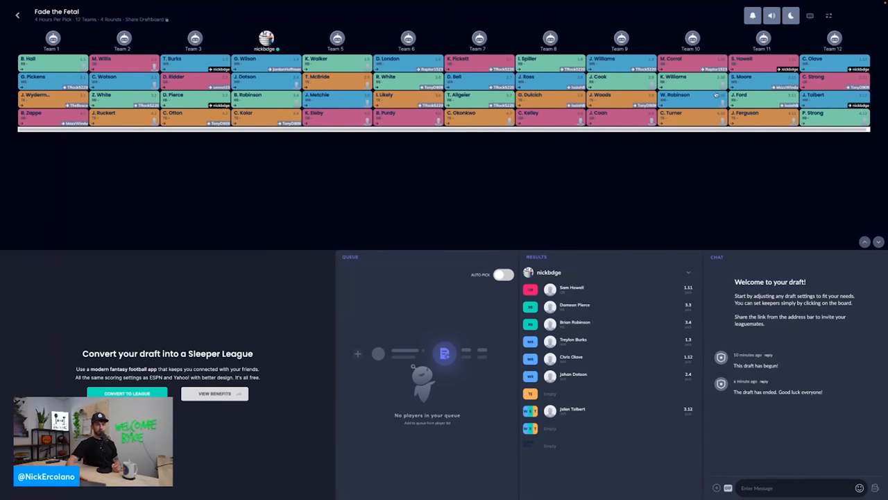
mouse_move(365, 97)
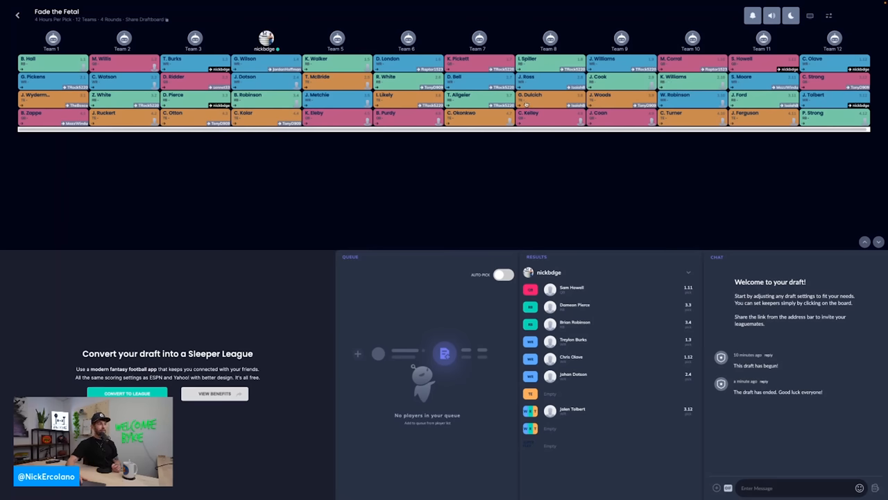
mouse_move(364, 3)
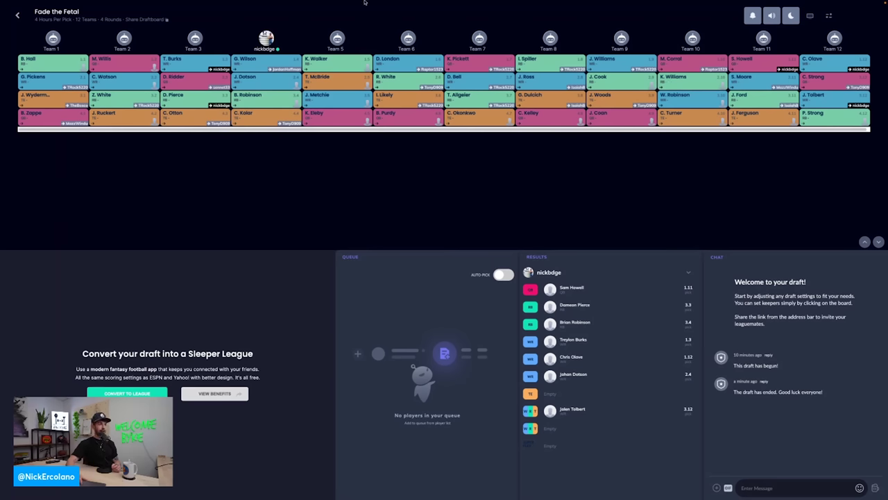